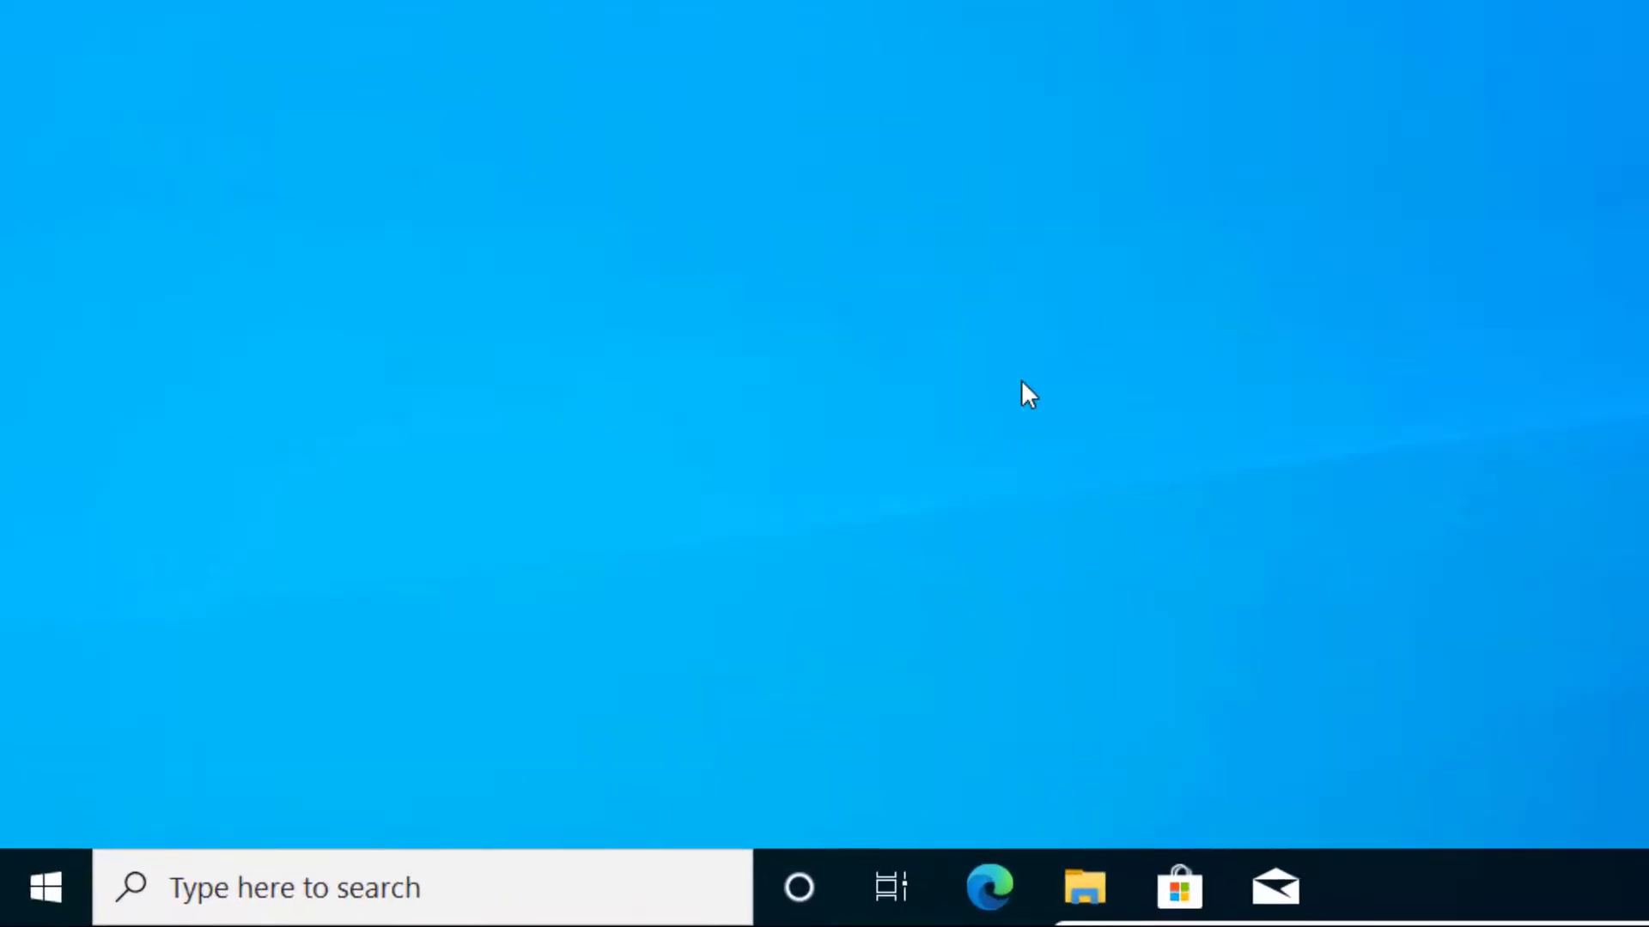
Step: Reach the Windows Update page via Start, Settings, then Update & Security
{"action": "left_click", "coordinate": [39, 887]}
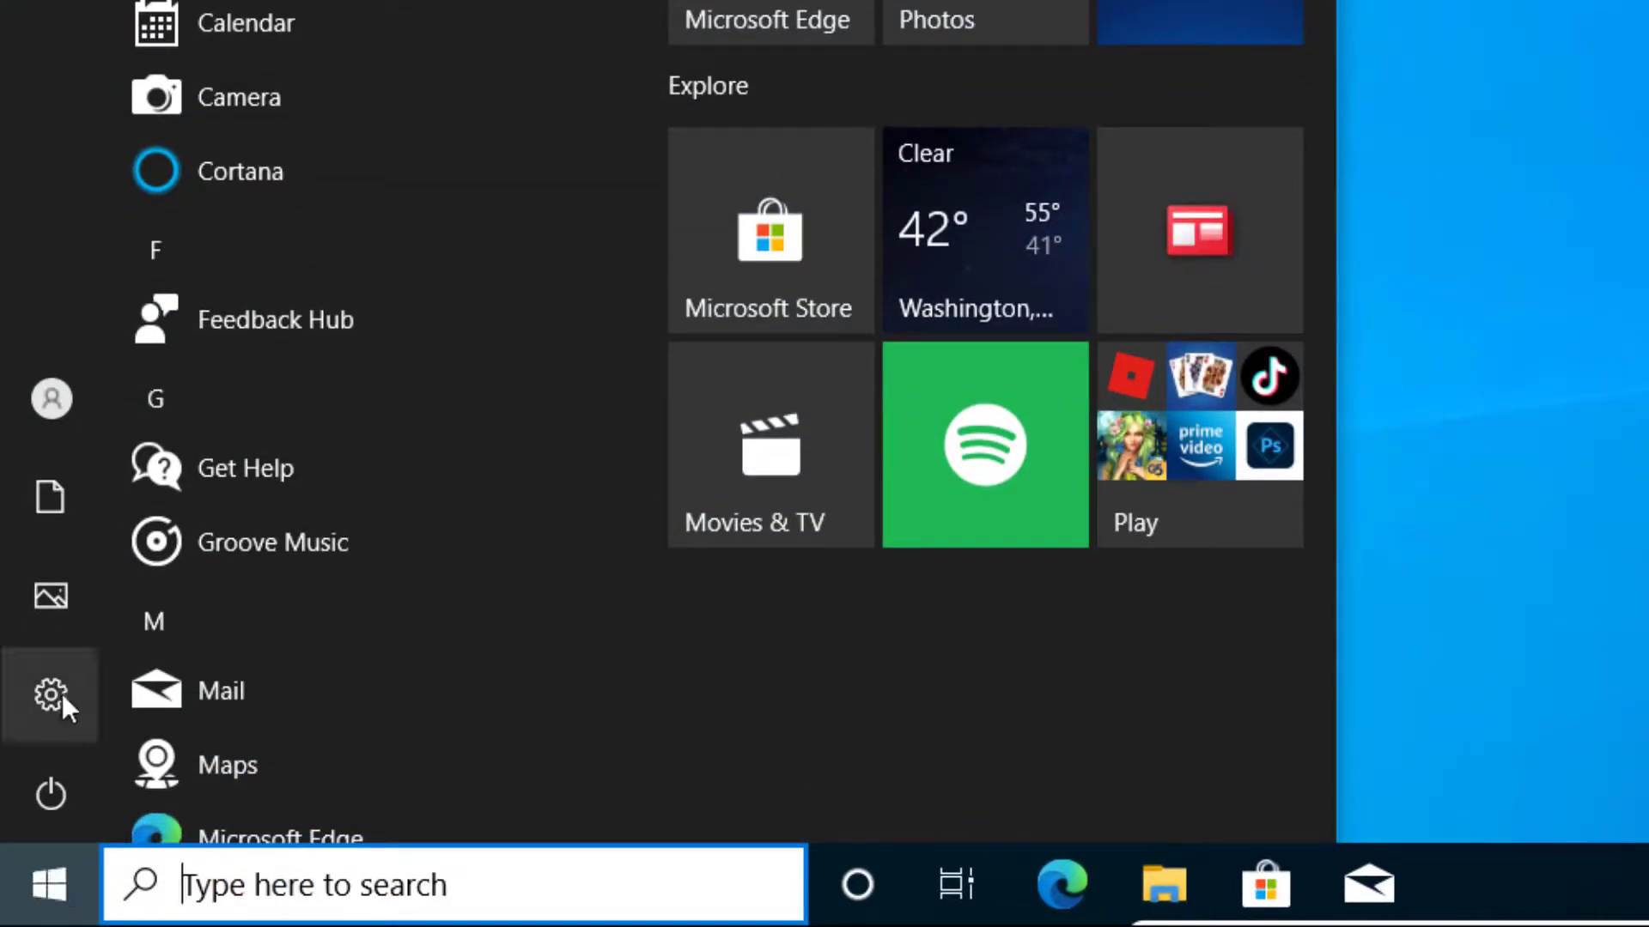
{"action": "left_click", "coordinate": [50, 694]}
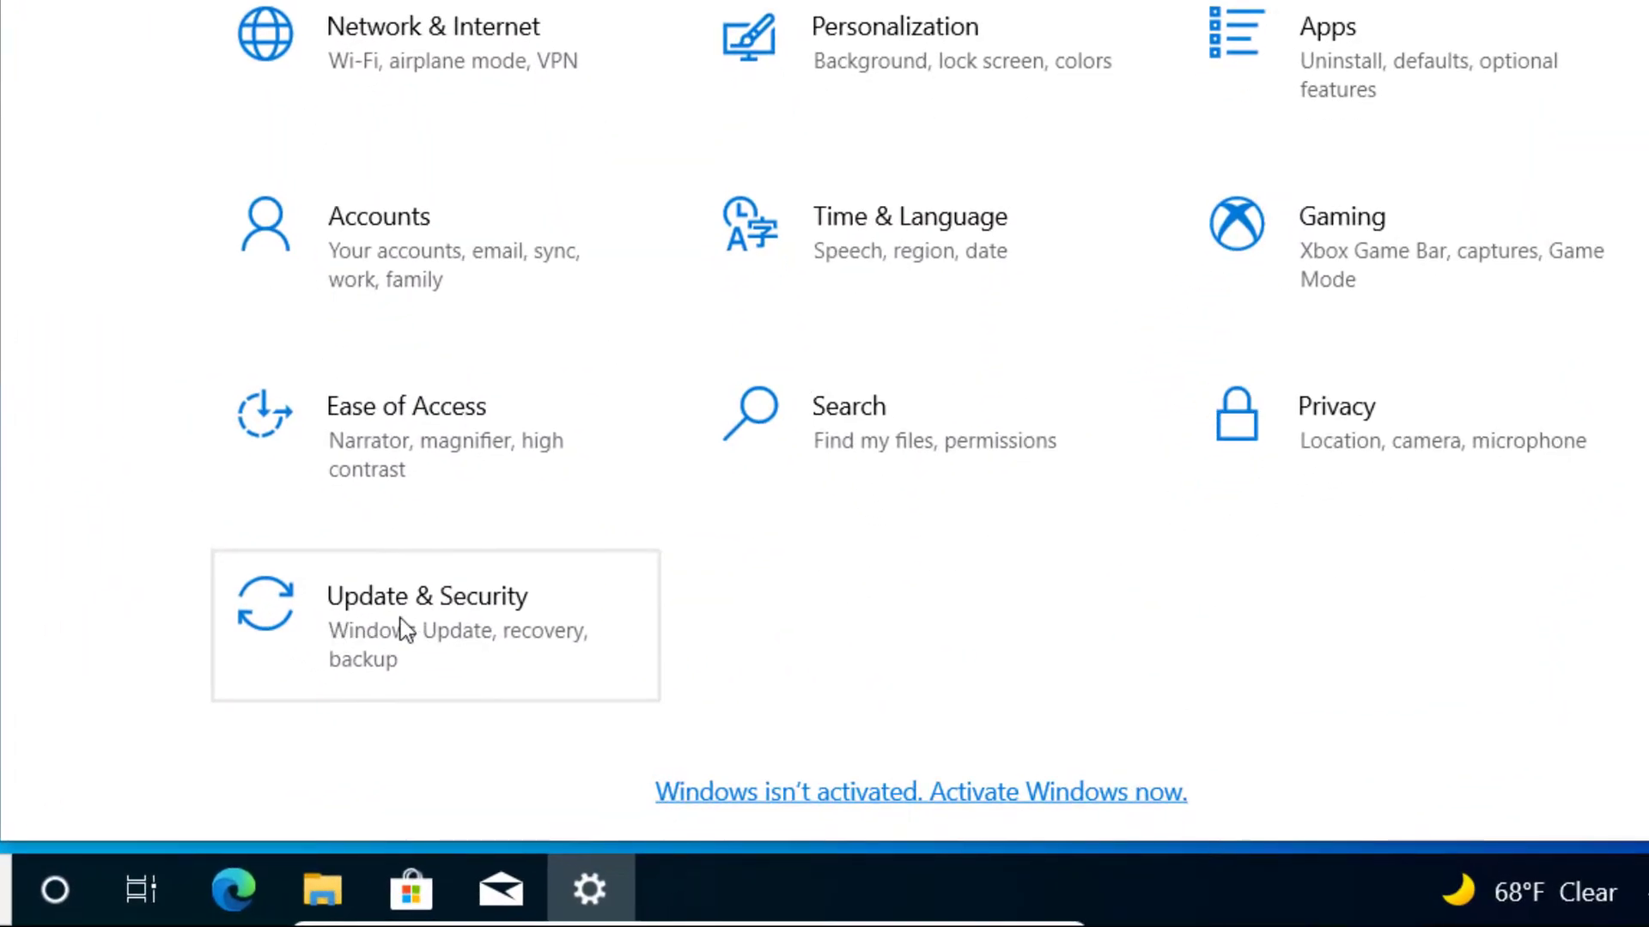
{"action": "left_click", "coordinate": [426, 597]}
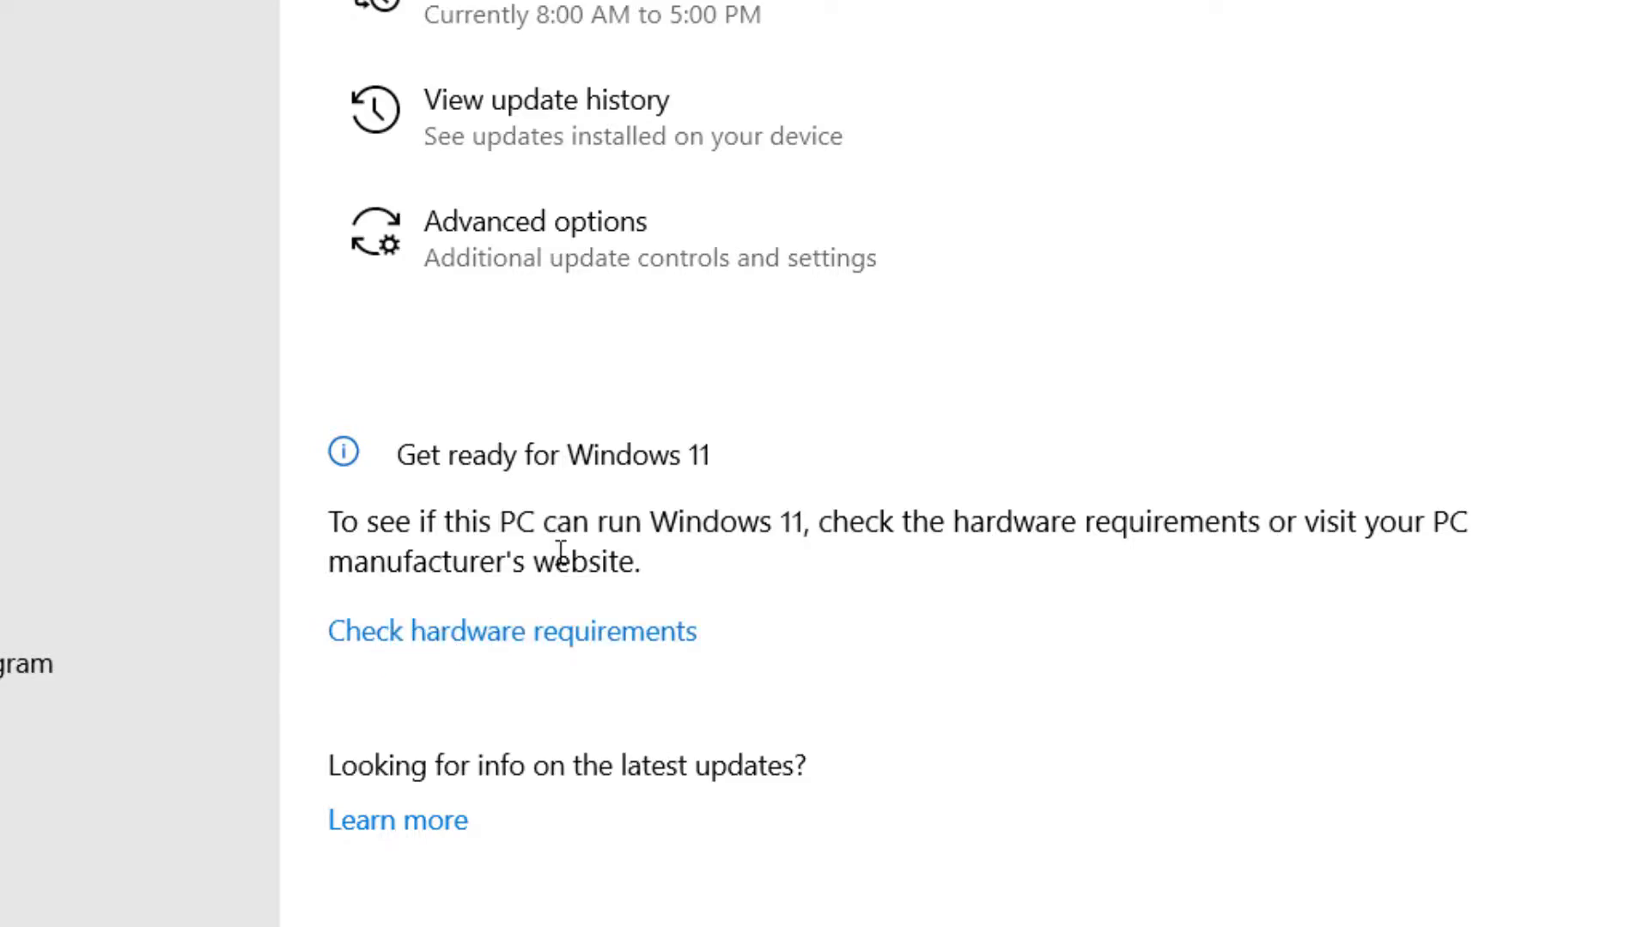
Step: Follow 'Check hardware requirements' to the Windows 11 specifications and scroll to the System requirements table
{"action": "left_click", "coordinate": [512, 632]}
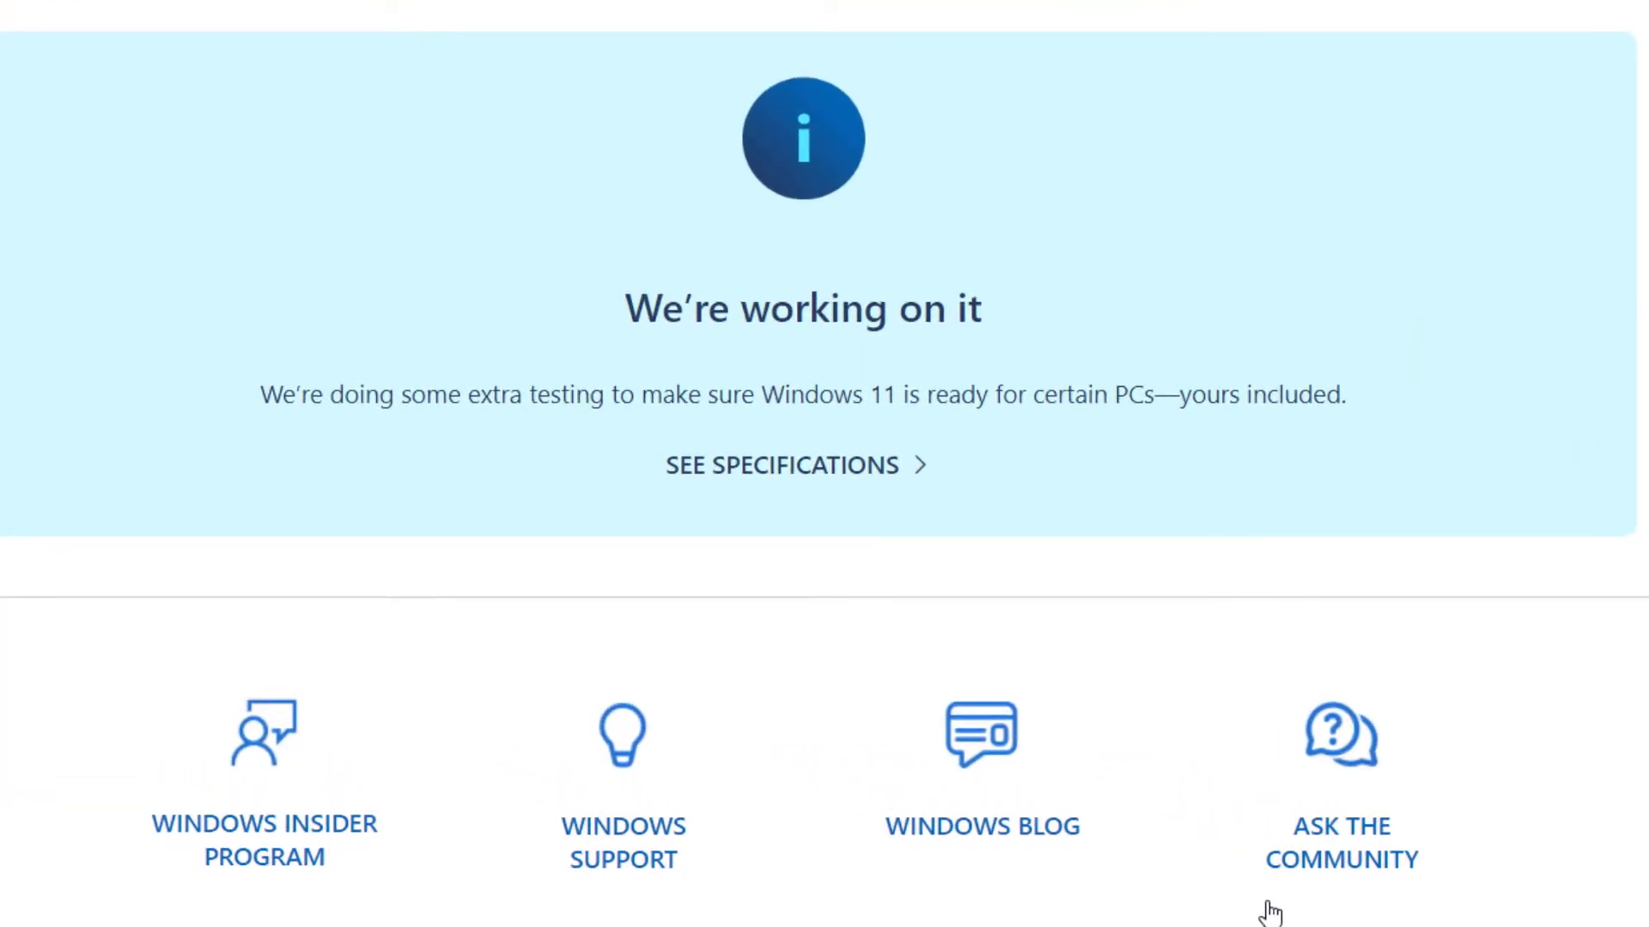
{"action": "mouse_move", "coordinate": [711, 466]}
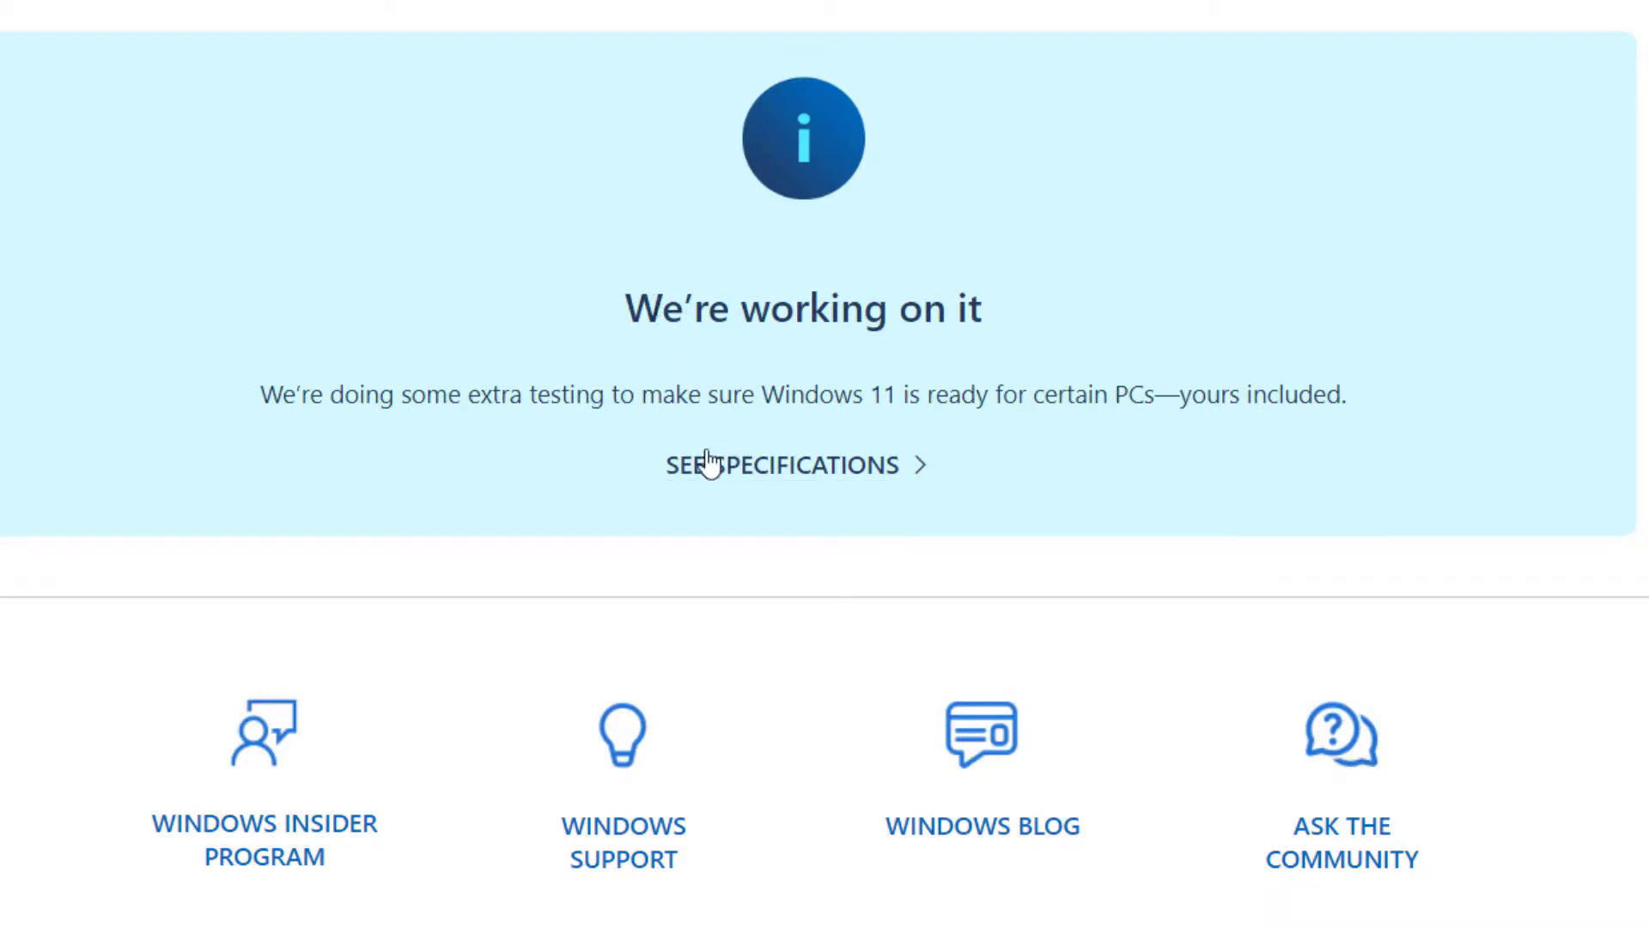
{"action": "left_click", "coordinate": [781, 464]}
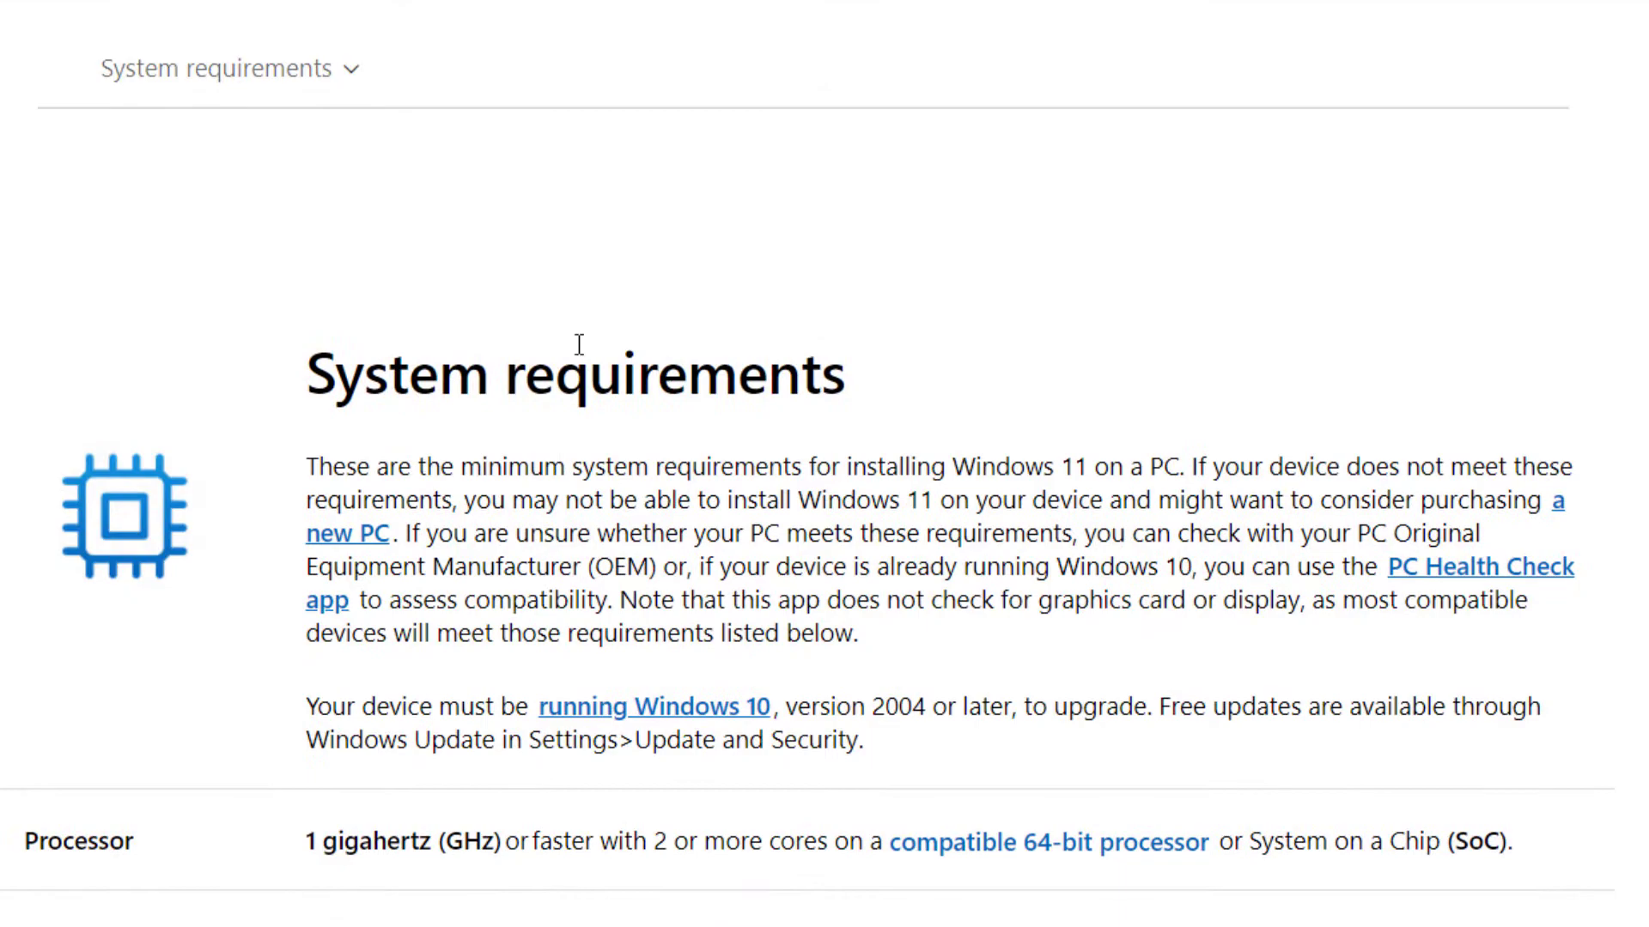
{"action": "scroll", "scroll_direction": "down", "scroll_amount": 3}
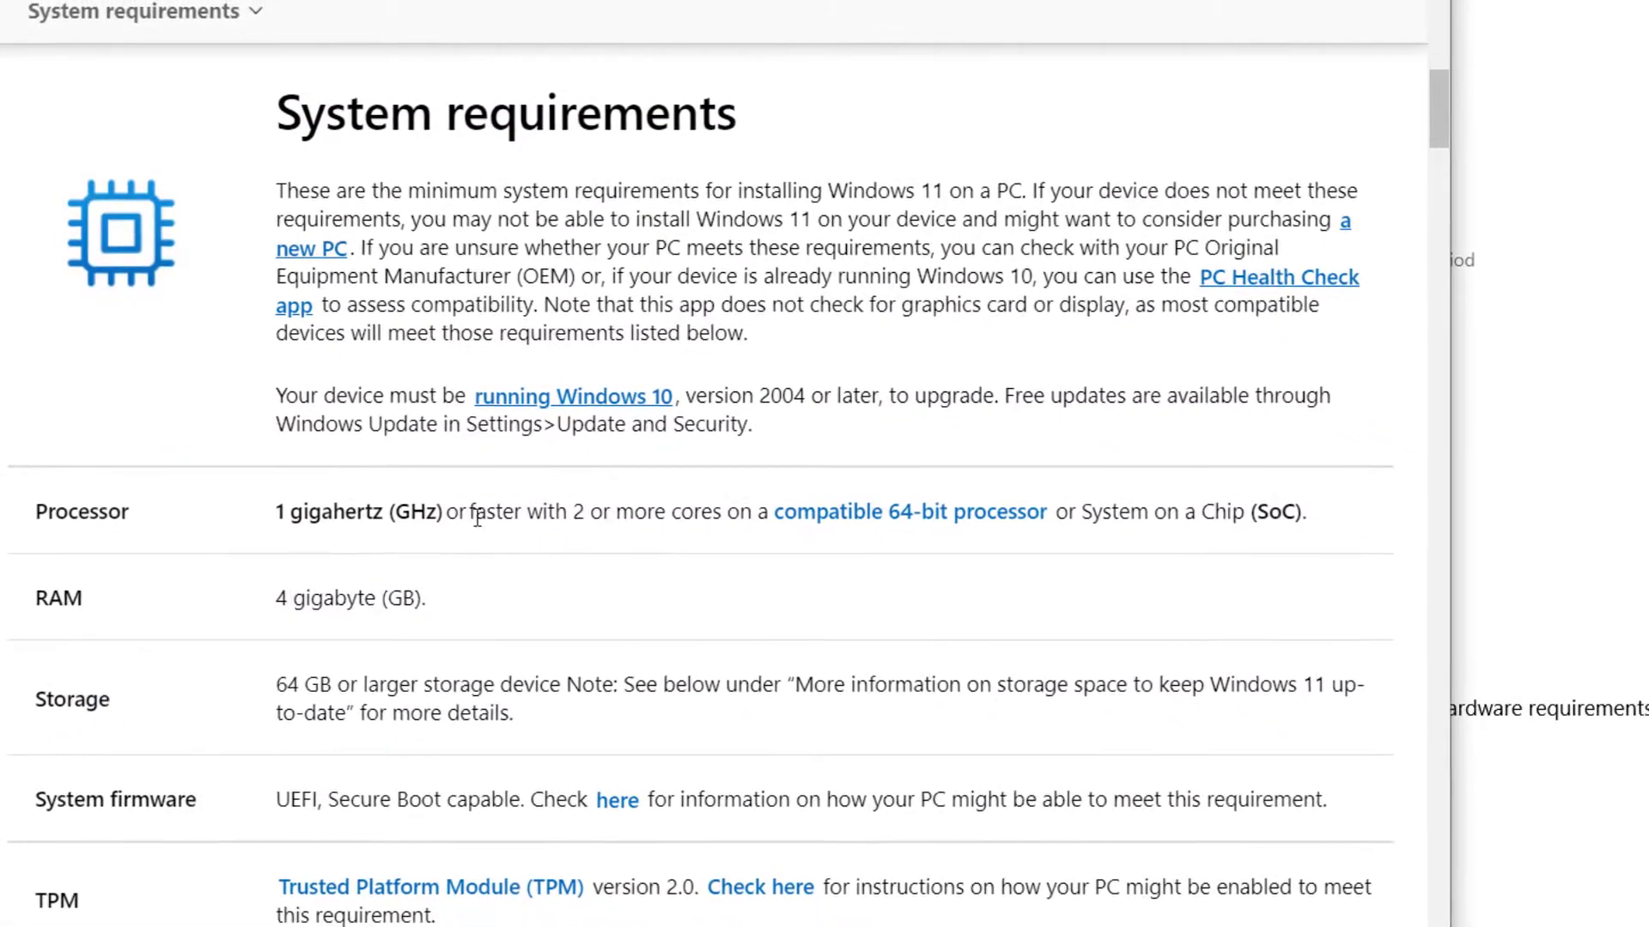
{"action": "scroll", "scroll_direction": "down", "scroll_amount": 3}
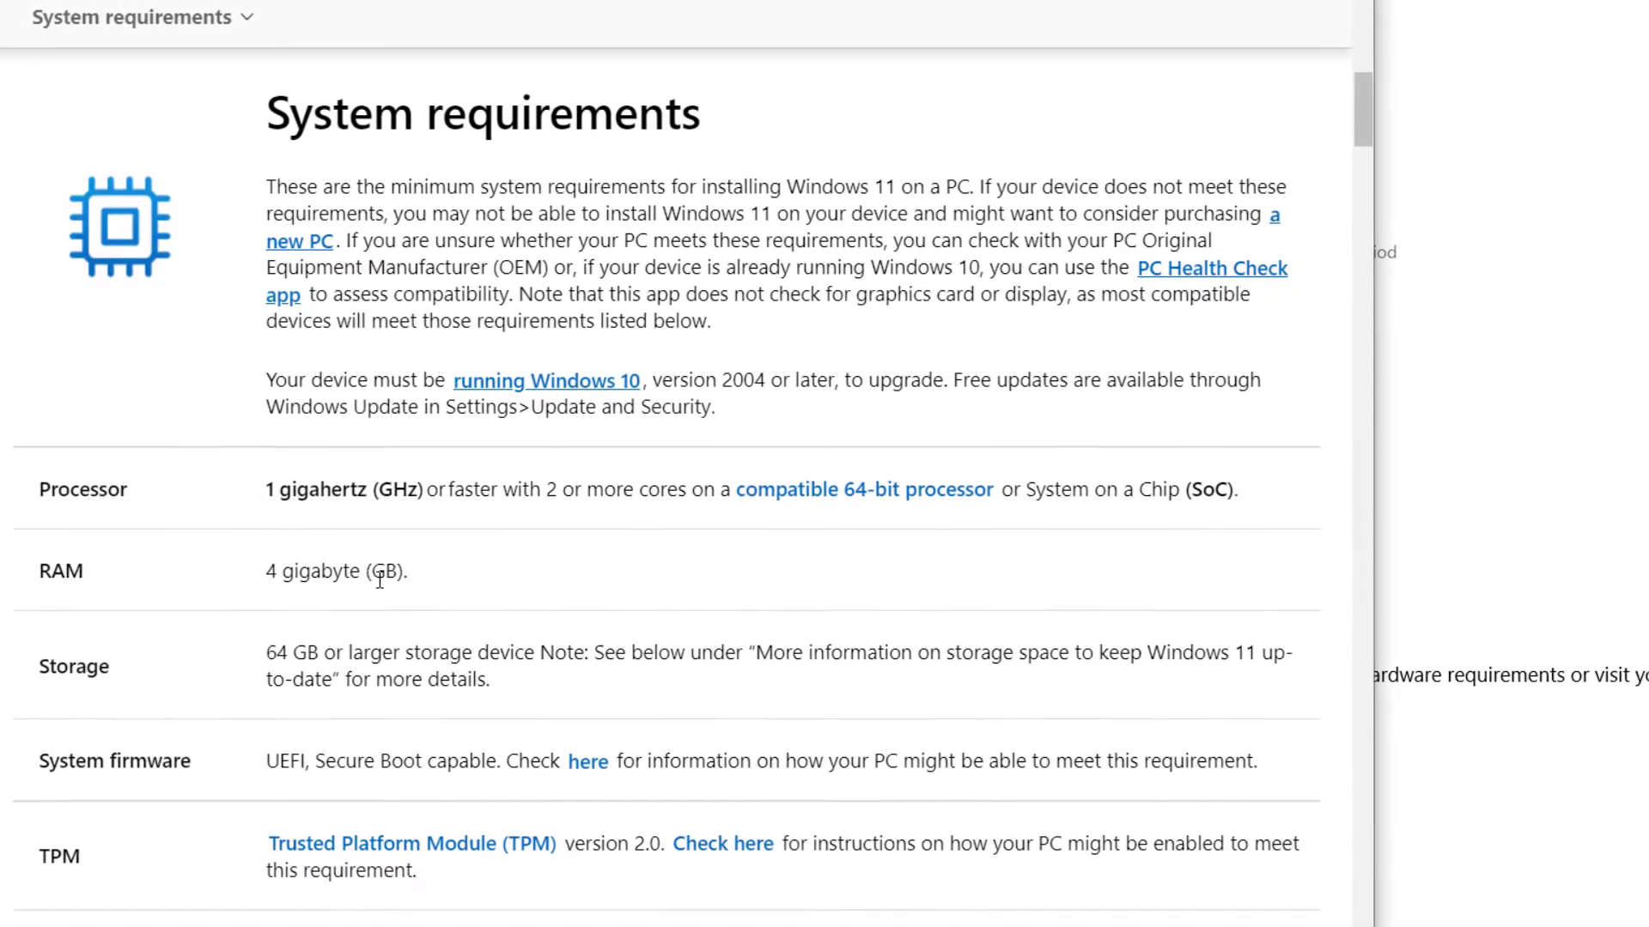
{"action": "scroll", "scroll_direction": "down", "scroll_amount": 3}
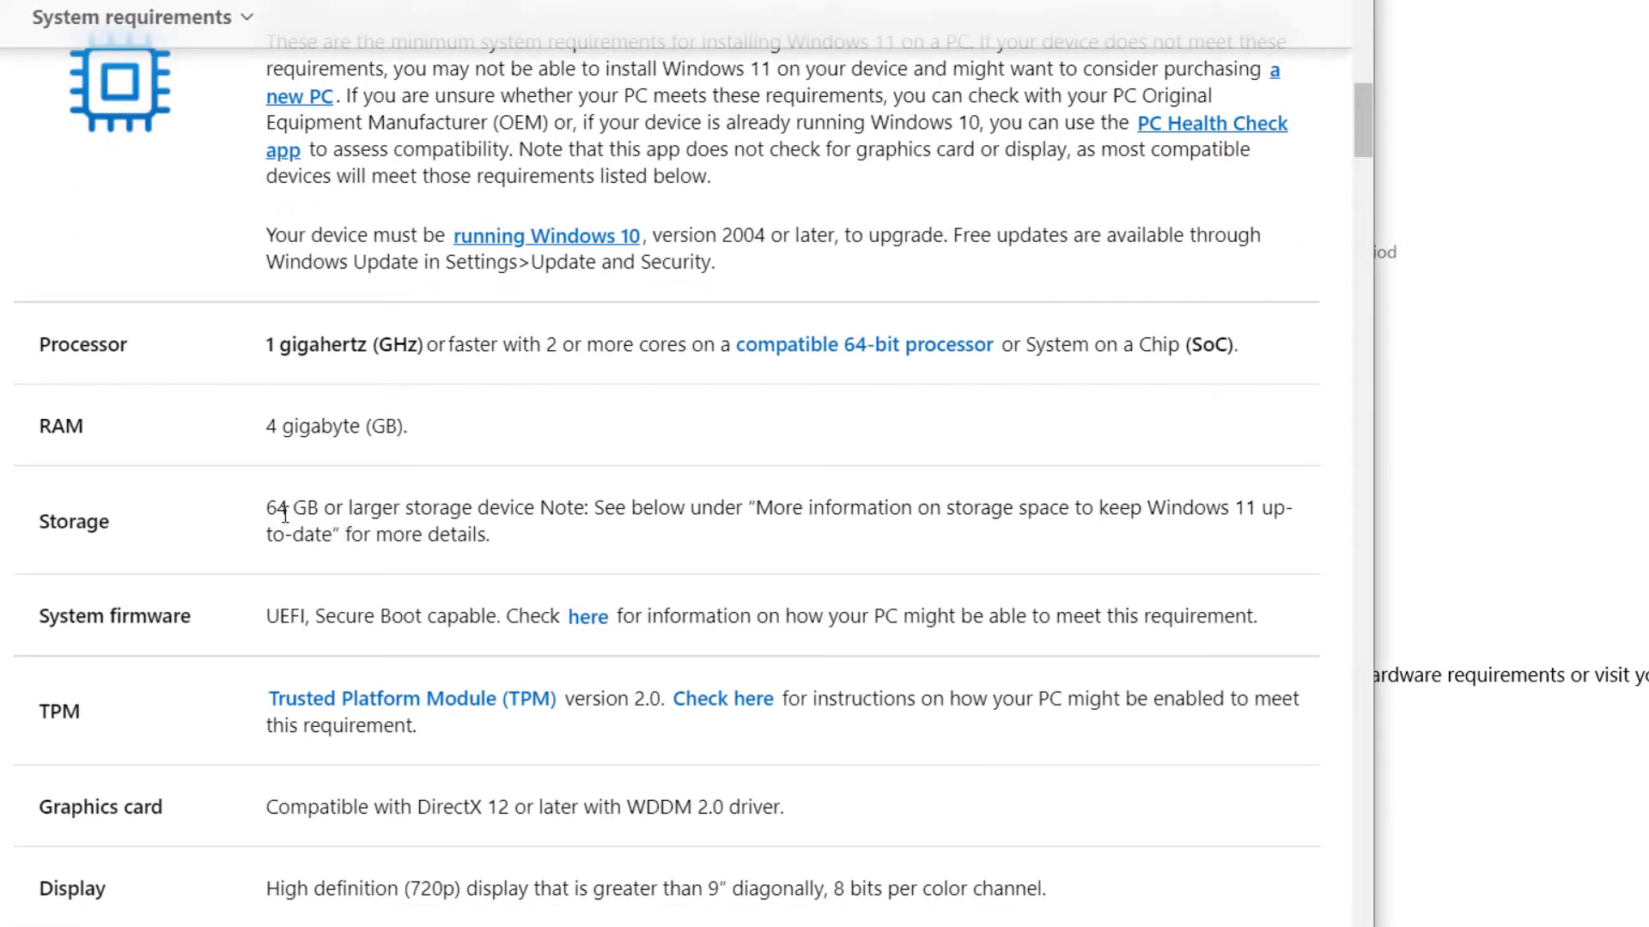
{"action": "mouse_move", "coordinate": [339, 631]}
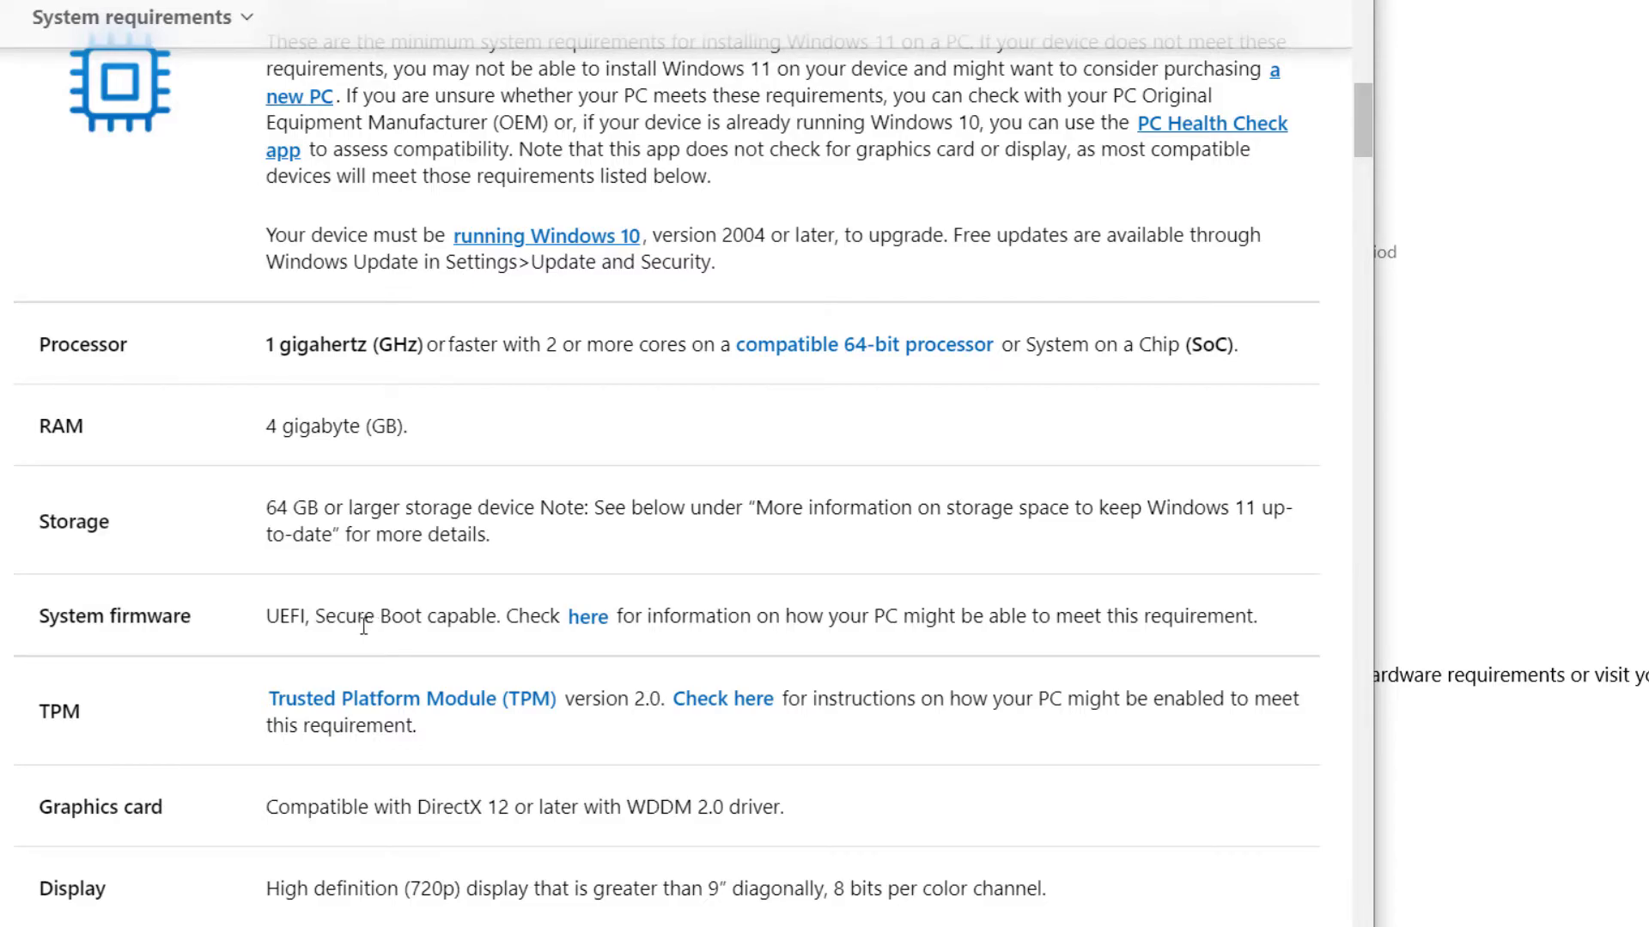
{"action": "scroll", "scroll_direction": "down", "scroll_amount": 3}
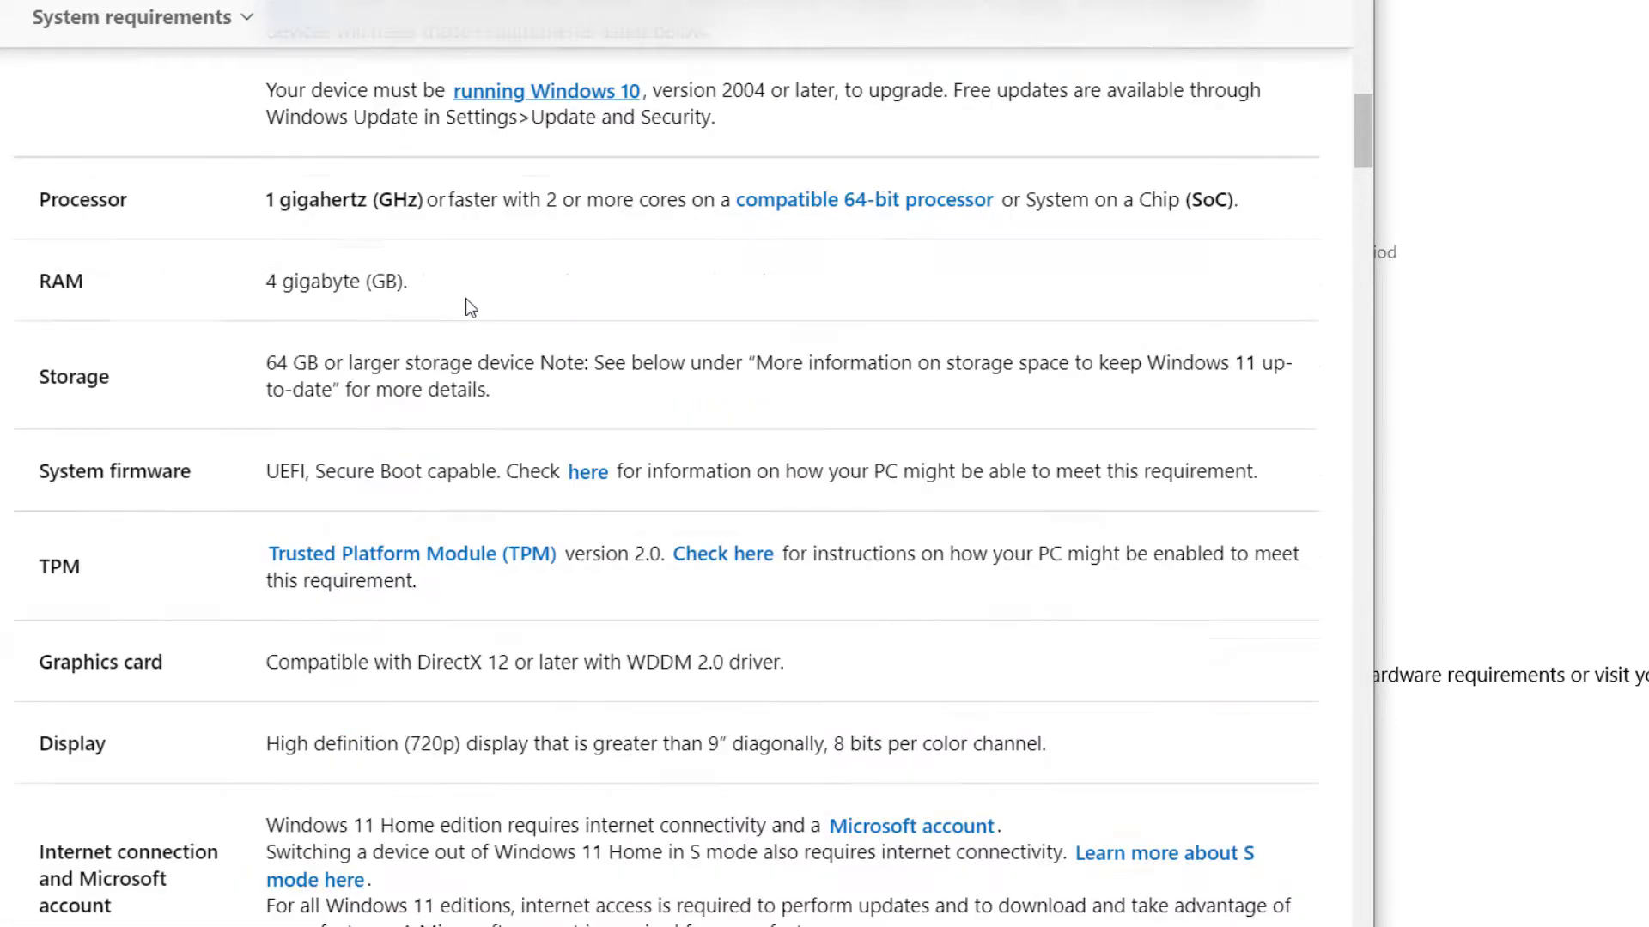
{"action": "mouse_move", "coordinate": [491, 196]}
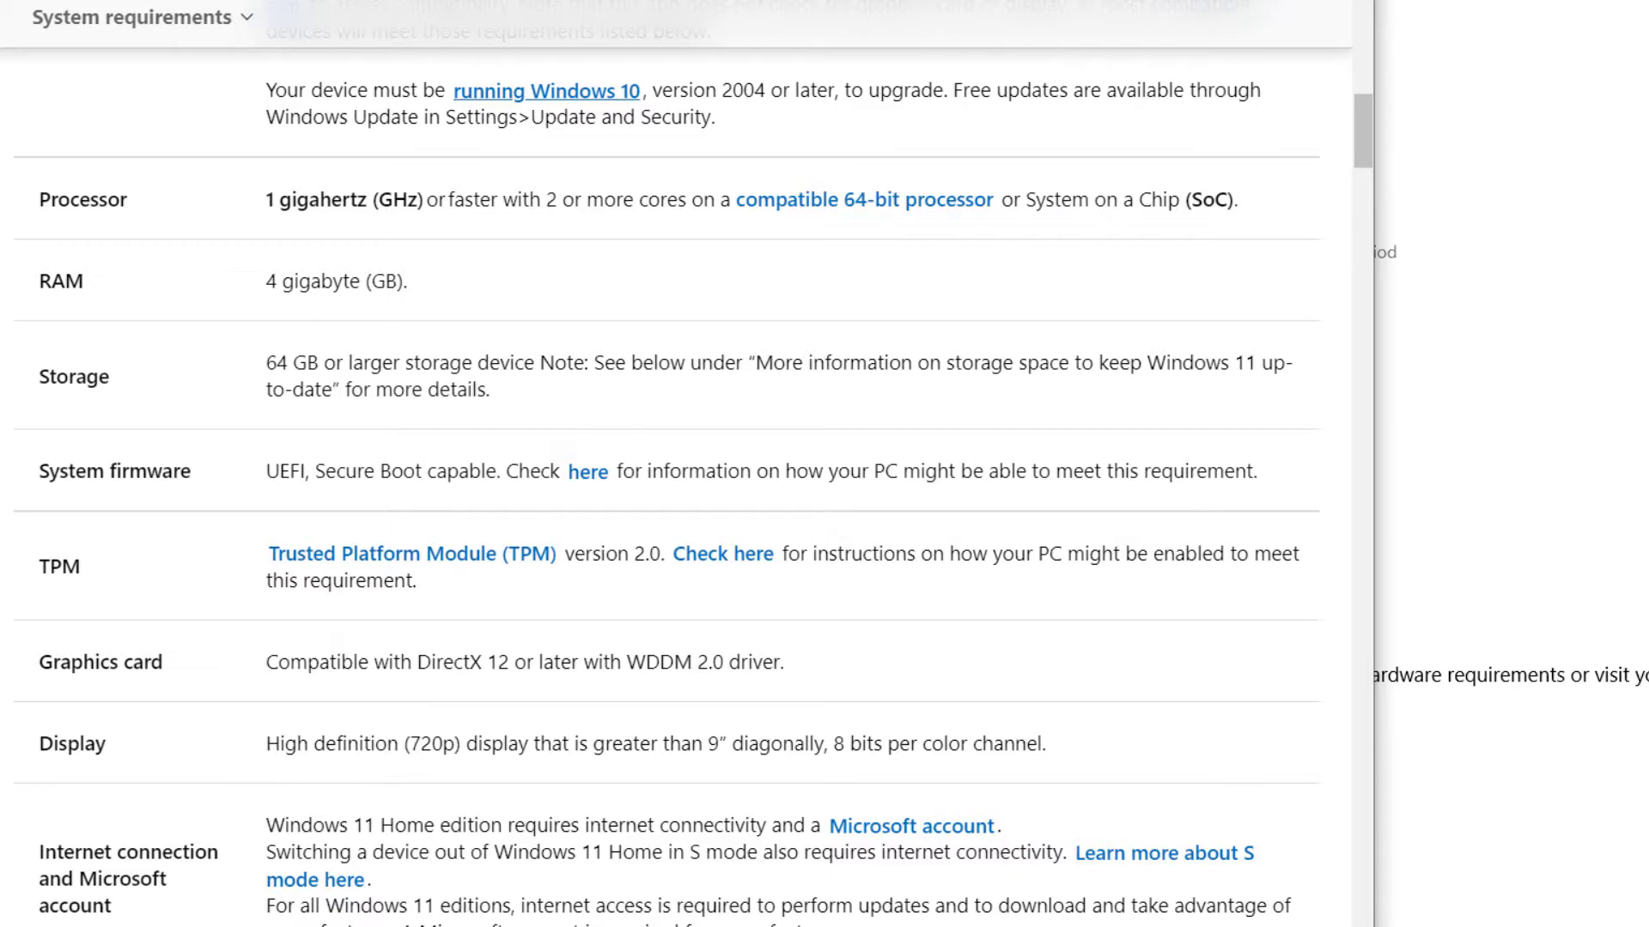
Step: Visit microsoft.com/en-us/windows/windows-11#pchealthcheck in a new tab and download the PC Health Check app
{"action": "left_click", "coordinate": [749, 43]}
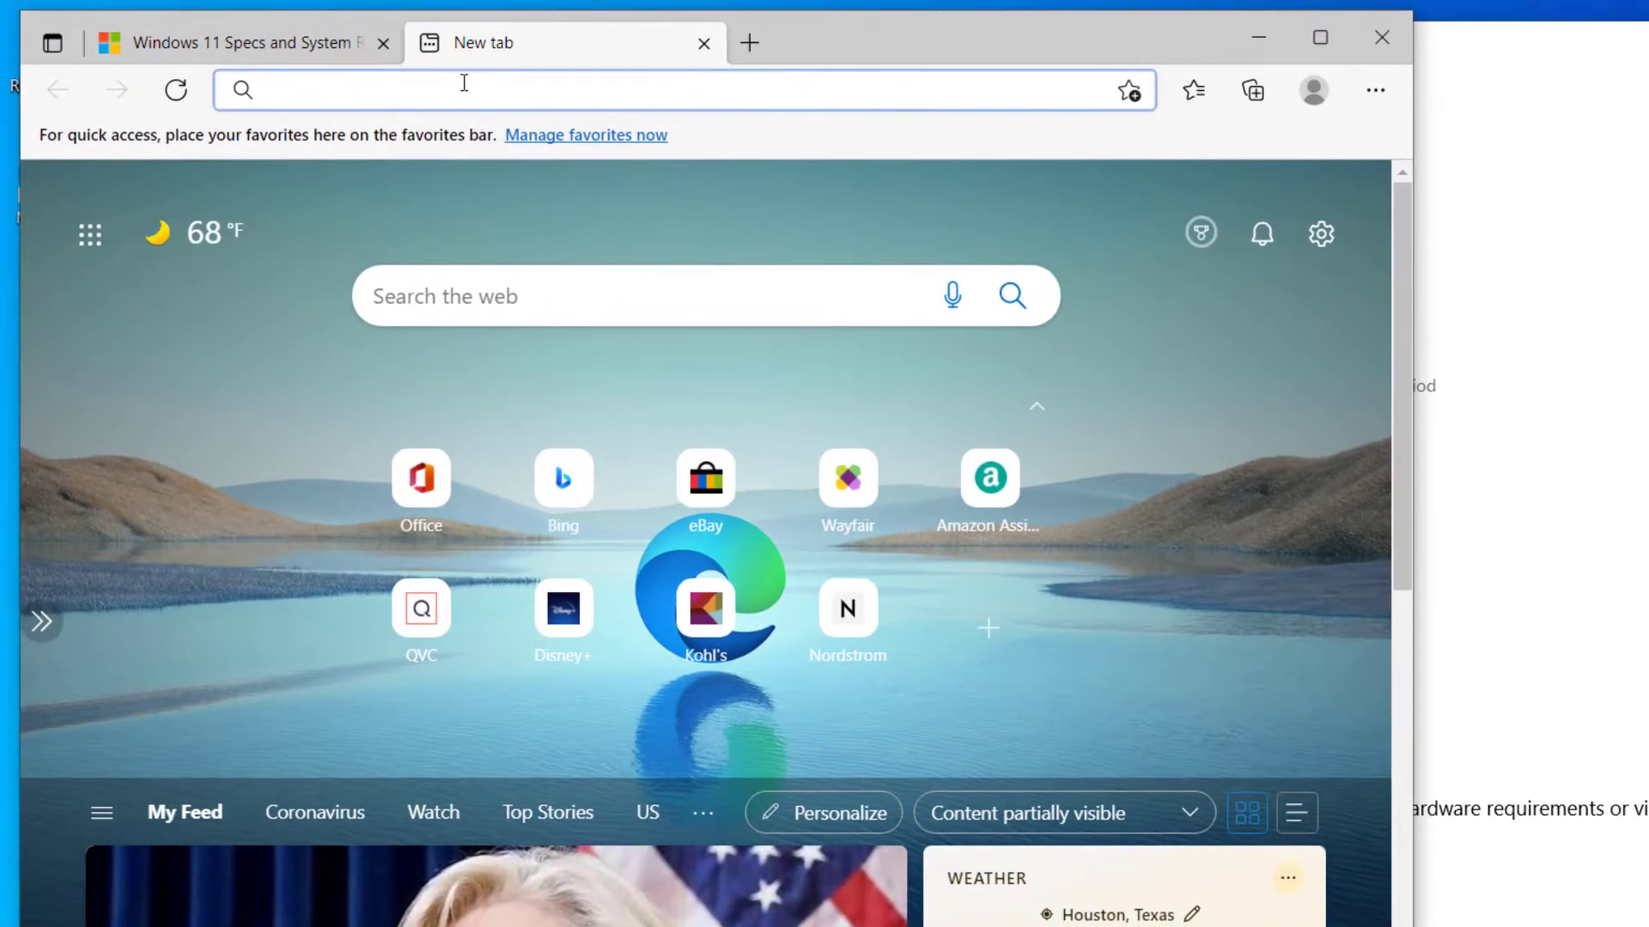
{"action": "type", "text": "https://www.microsoft.com/en-us/windows/windows-11#pchealthcheck"}
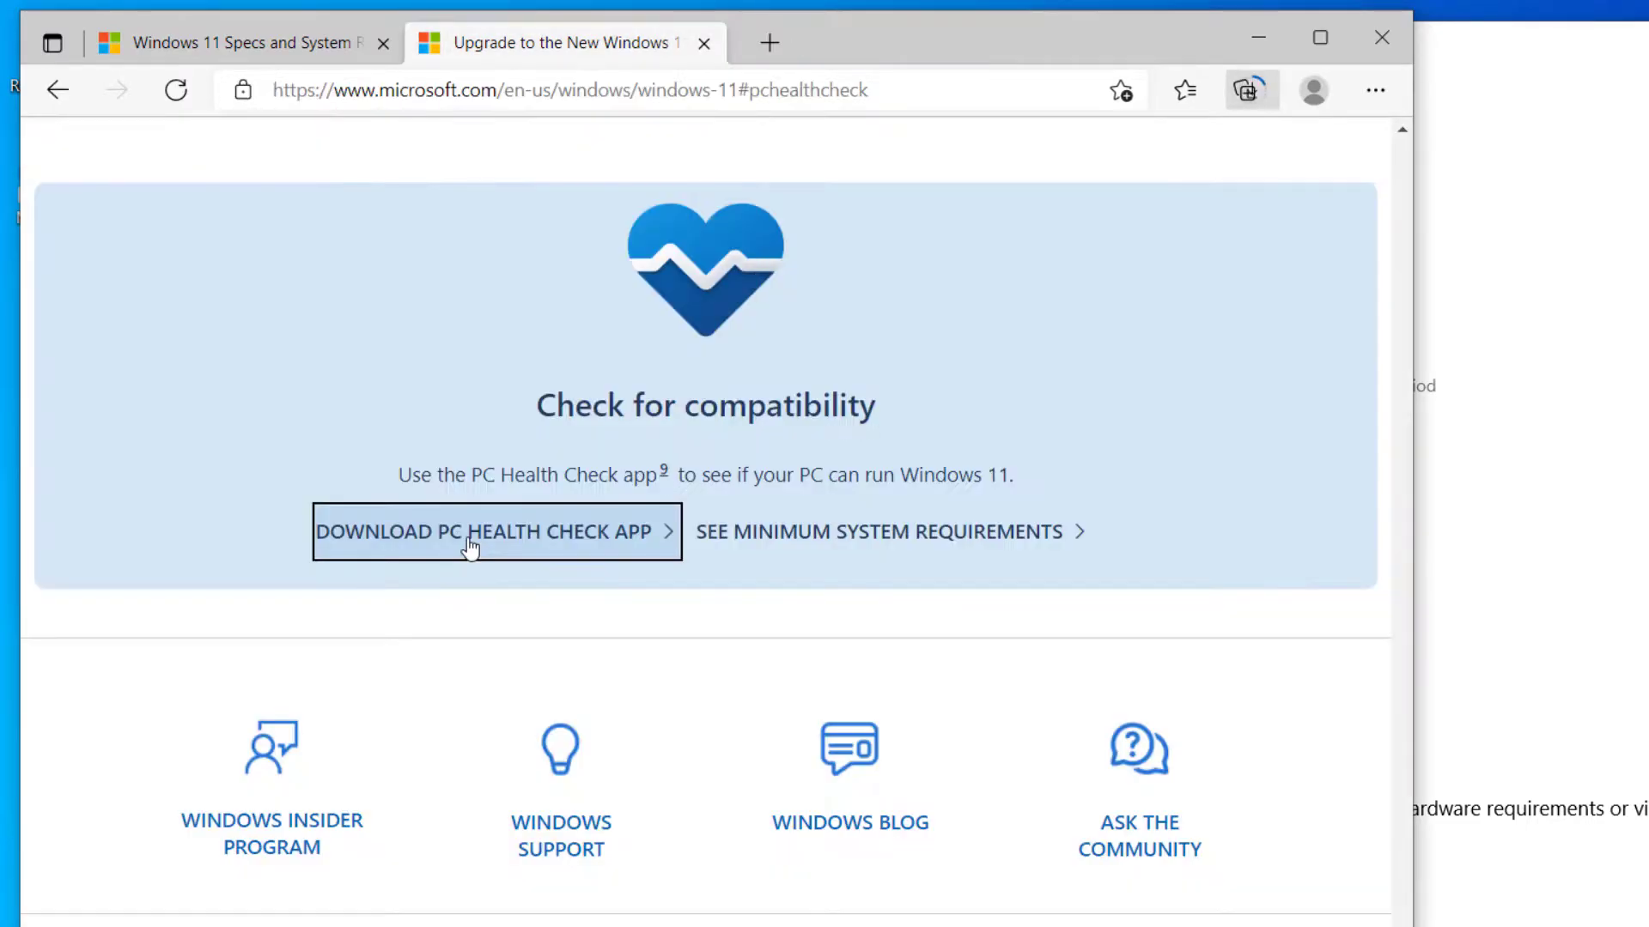
{"action": "left_click", "coordinate": [471, 532]}
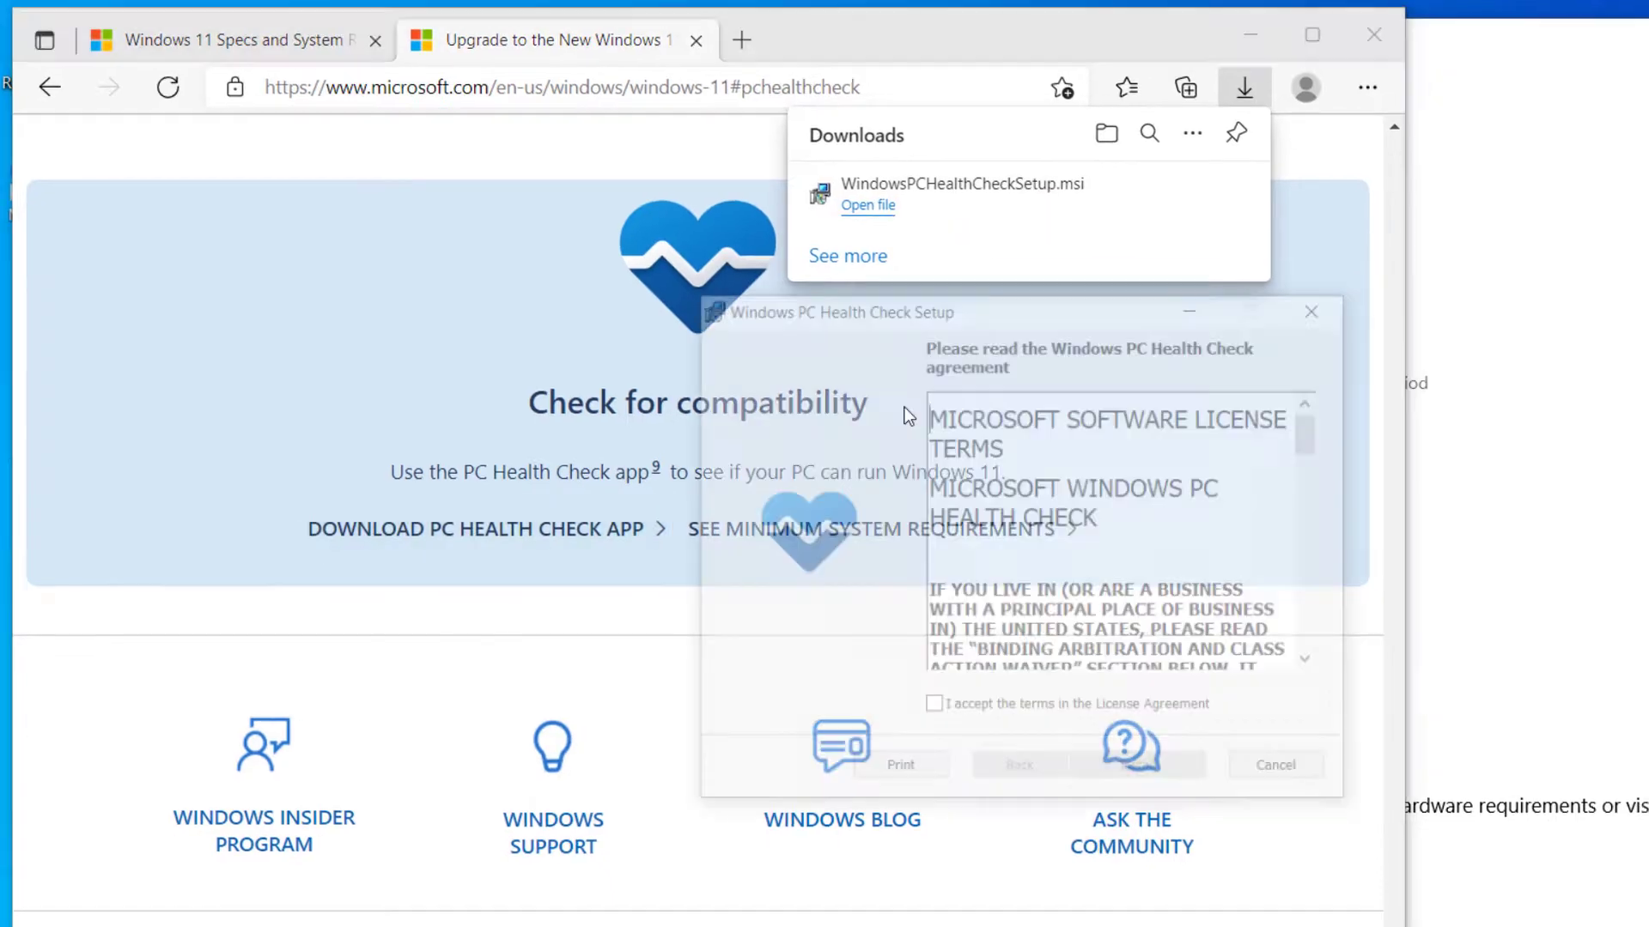
Step: Accept the license agreement, install PC Health Check and finish with 'Open Windows PC Health Check' checked
{"action": "left_click", "coordinate": [934, 704]}
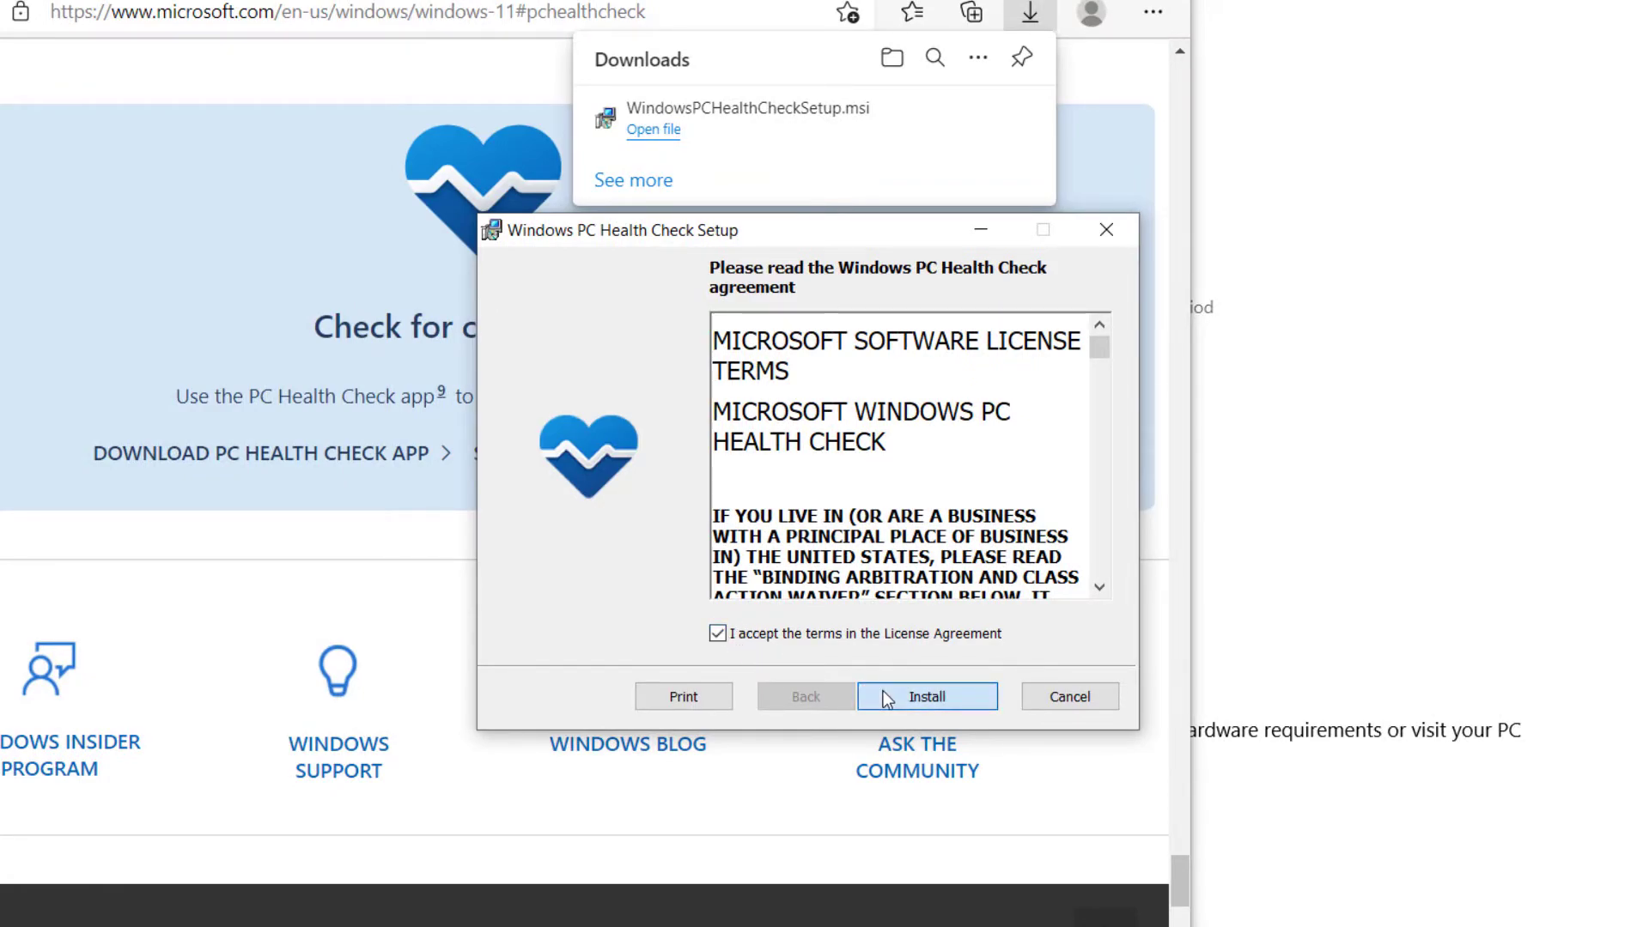
{"action": "left_click", "coordinate": [927, 697]}
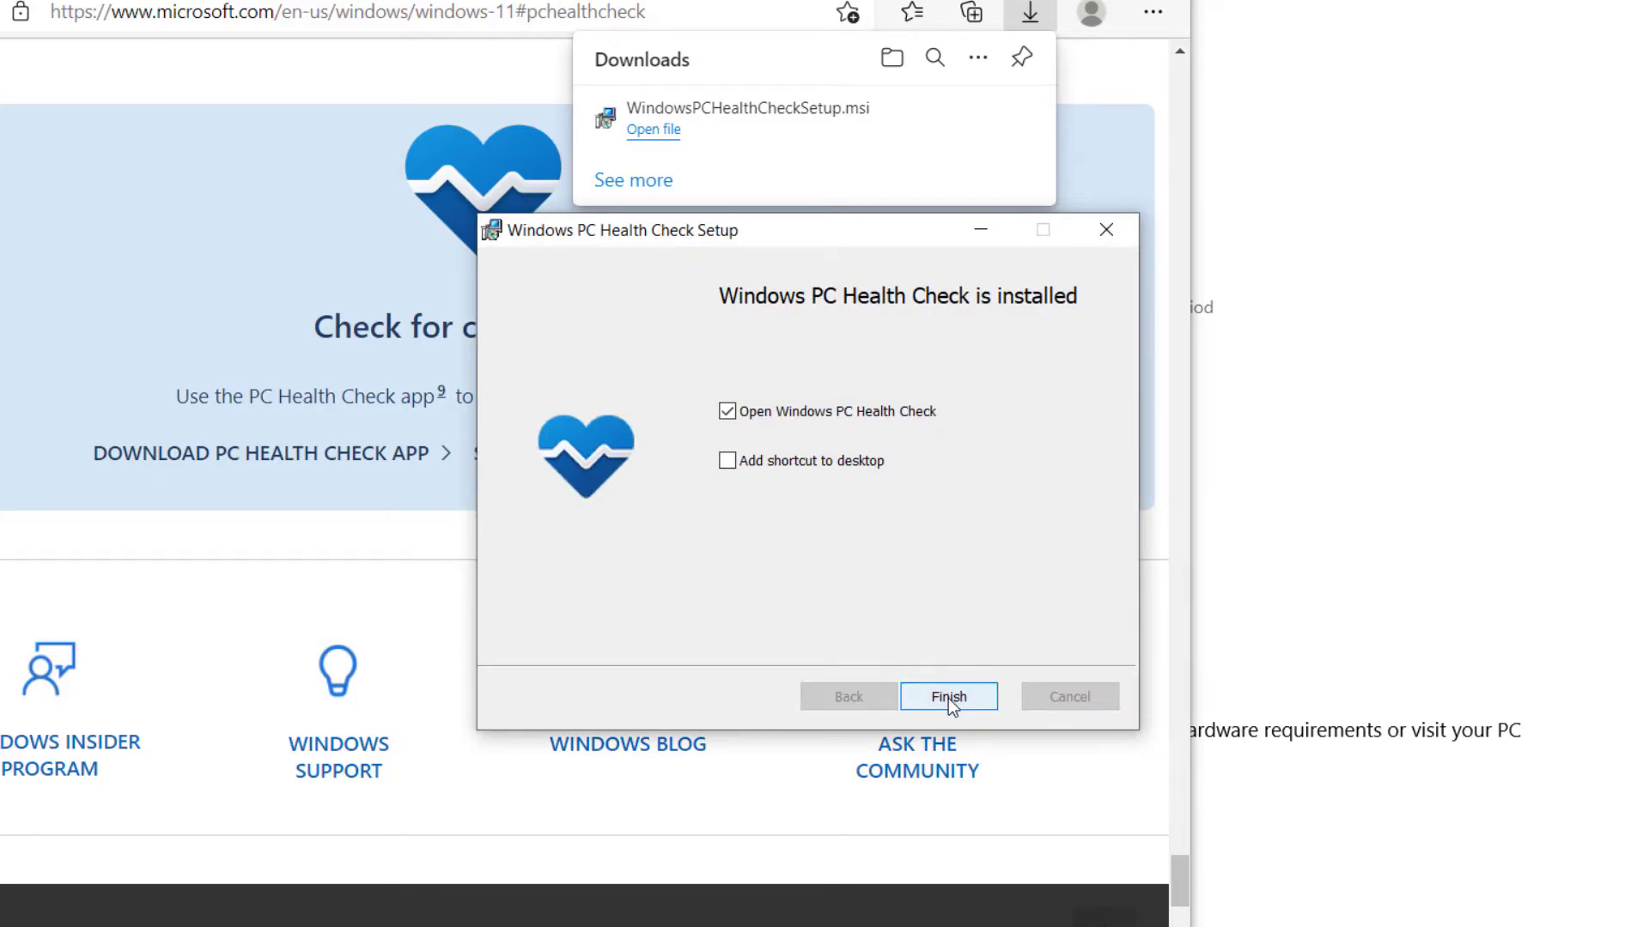
{"action": "left_click", "coordinate": [948, 697]}
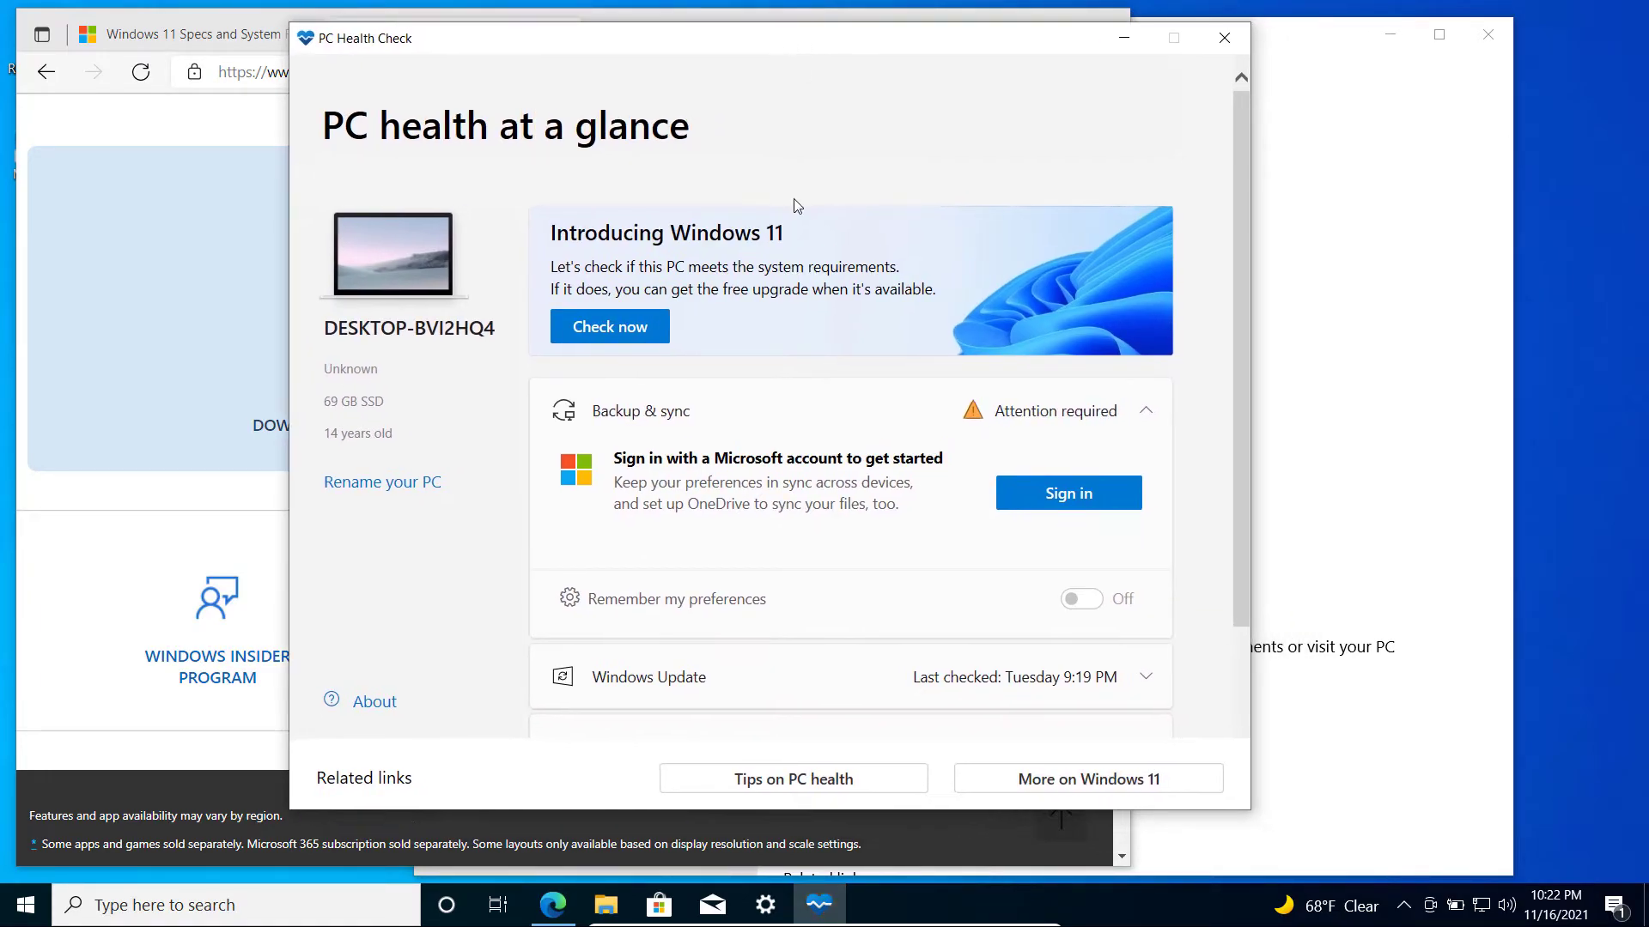
Step: Run 'Check now' in the Introducing Windows 11 banner, revealing Secure Boot and TPM 2.0 failures
{"action": "left_click", "coordinate": [1173, 37]}
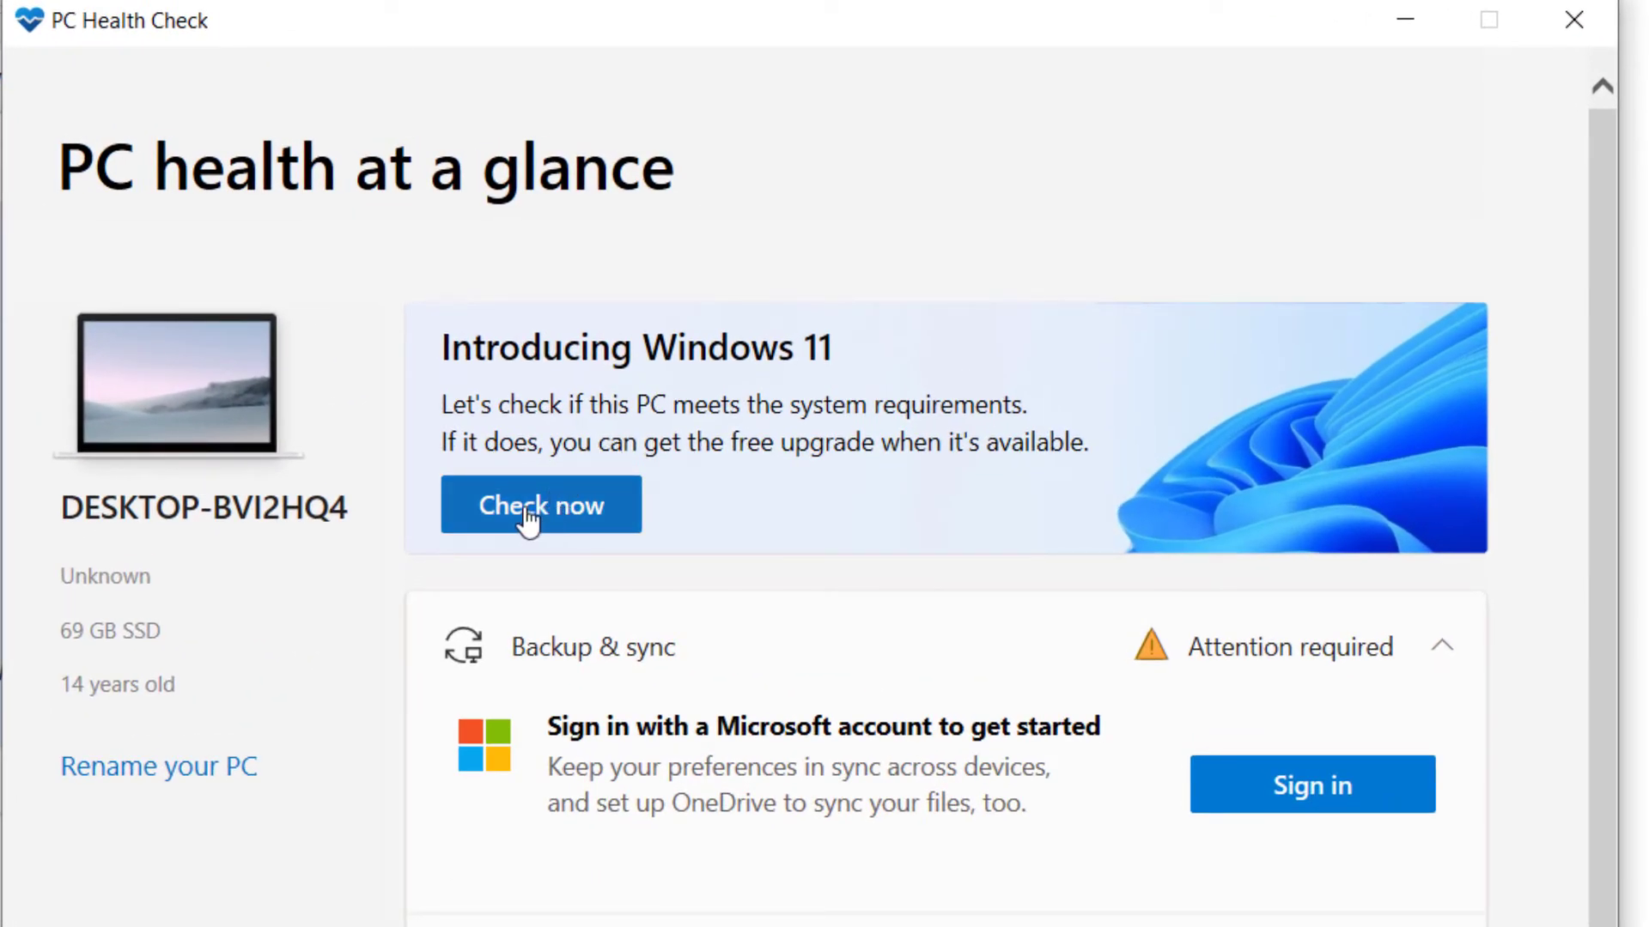
{"action": "left_click", "coordinate": [540, 505]}
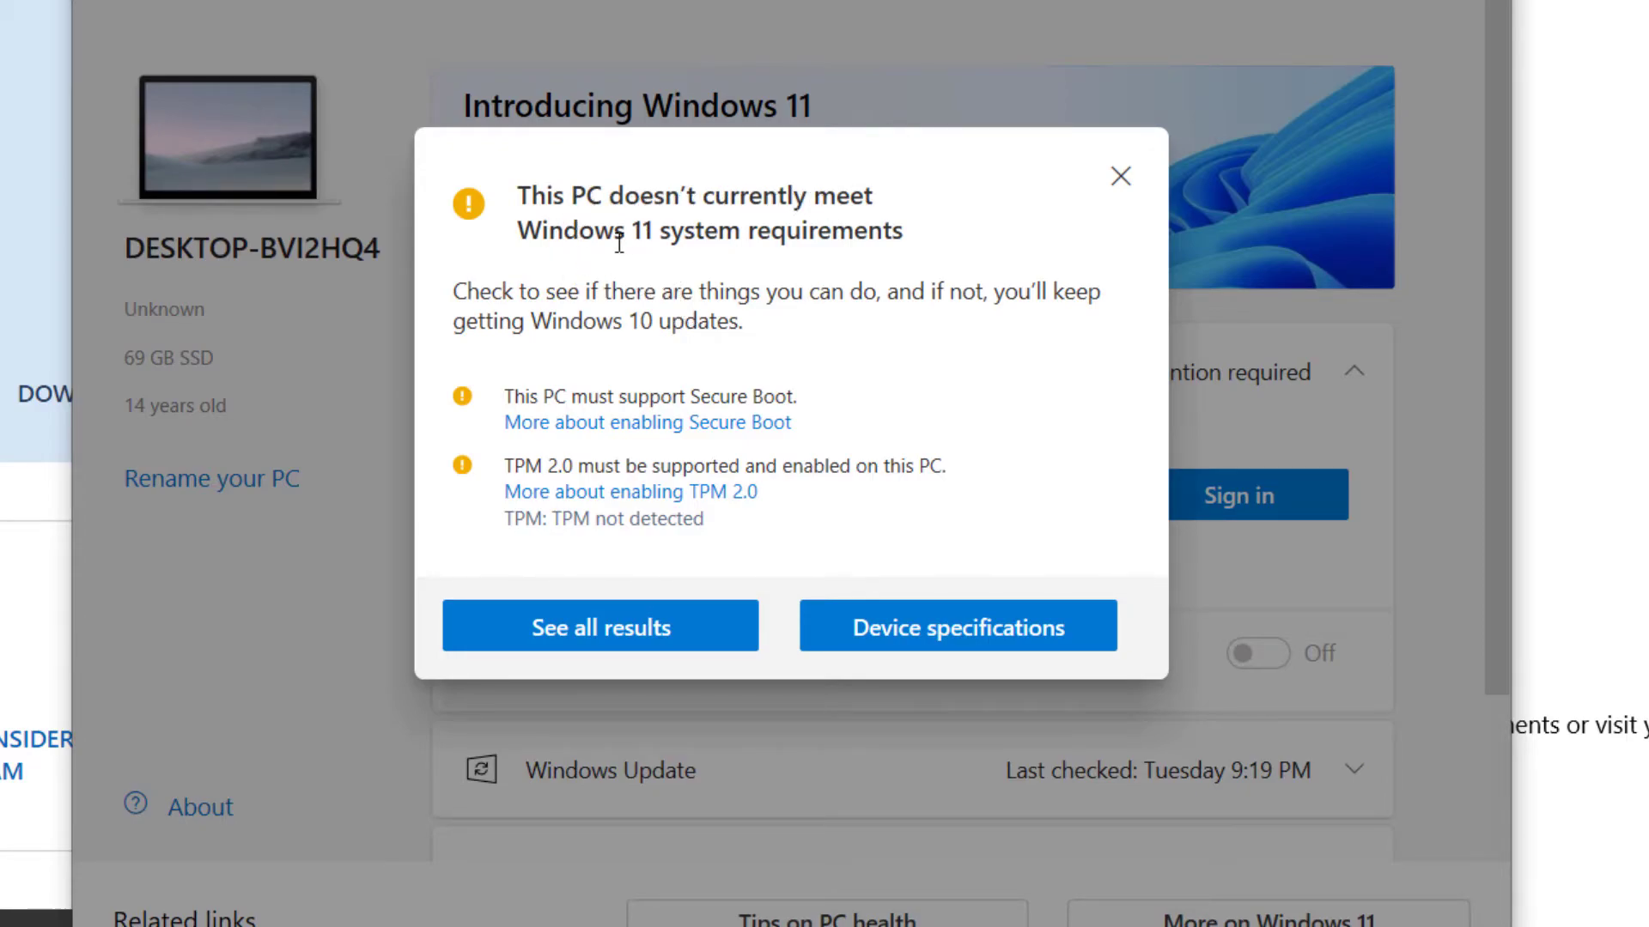
{"action": "mouse_move", "coordinate": [853, 247]}
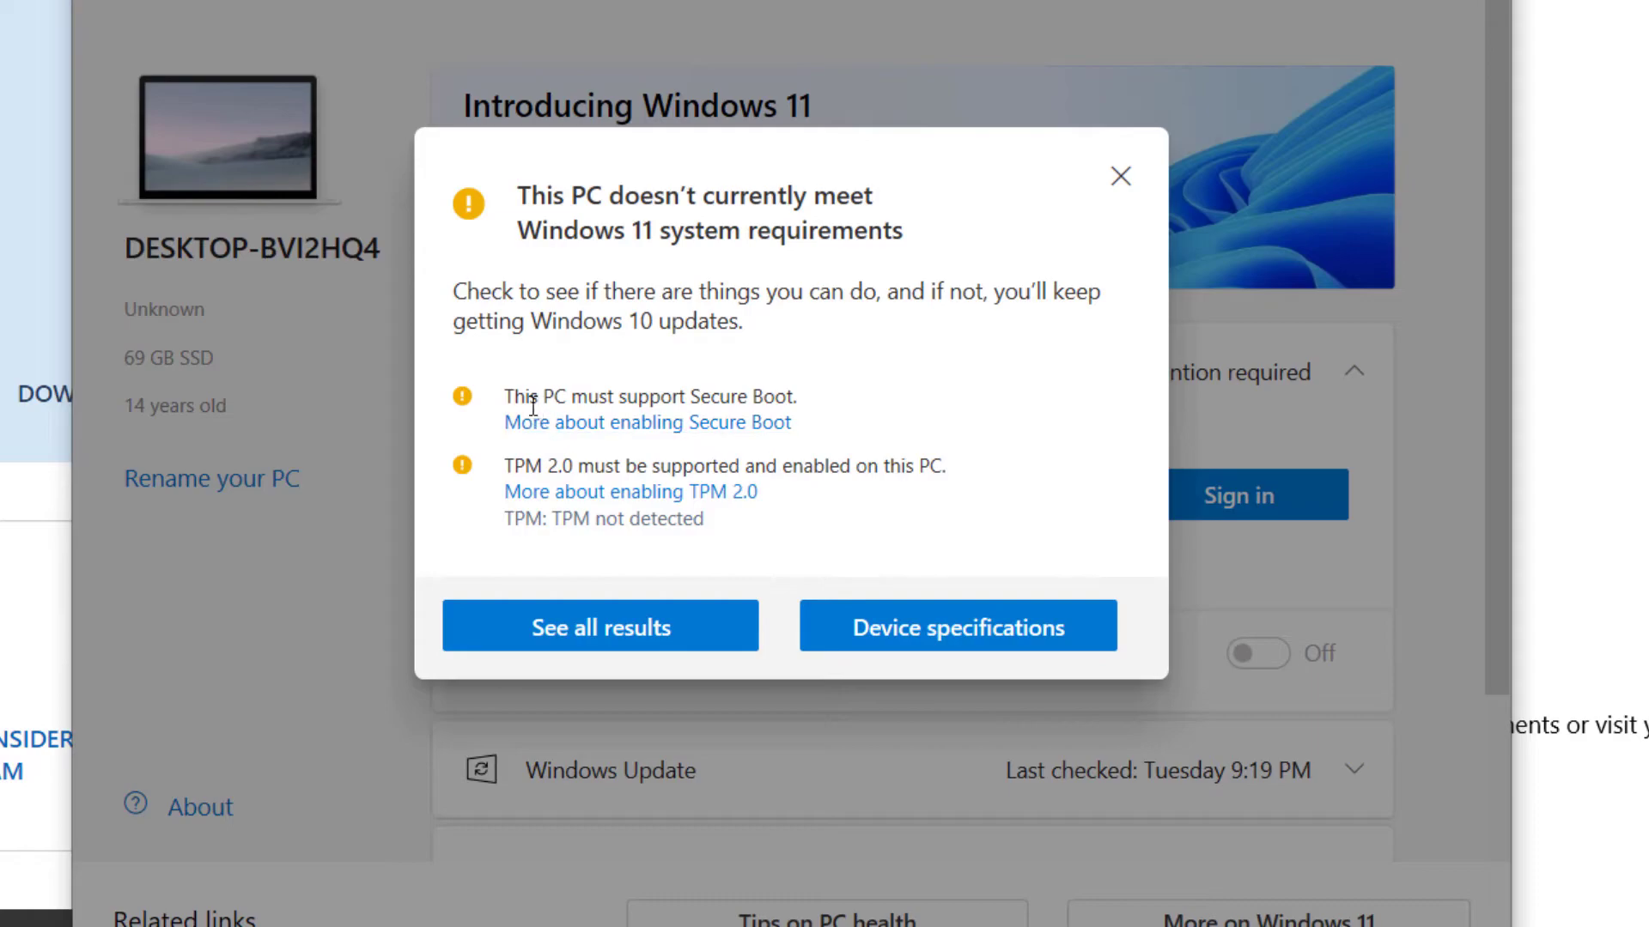
{"action": "mouse_move", "coordinate": [488, 408]}
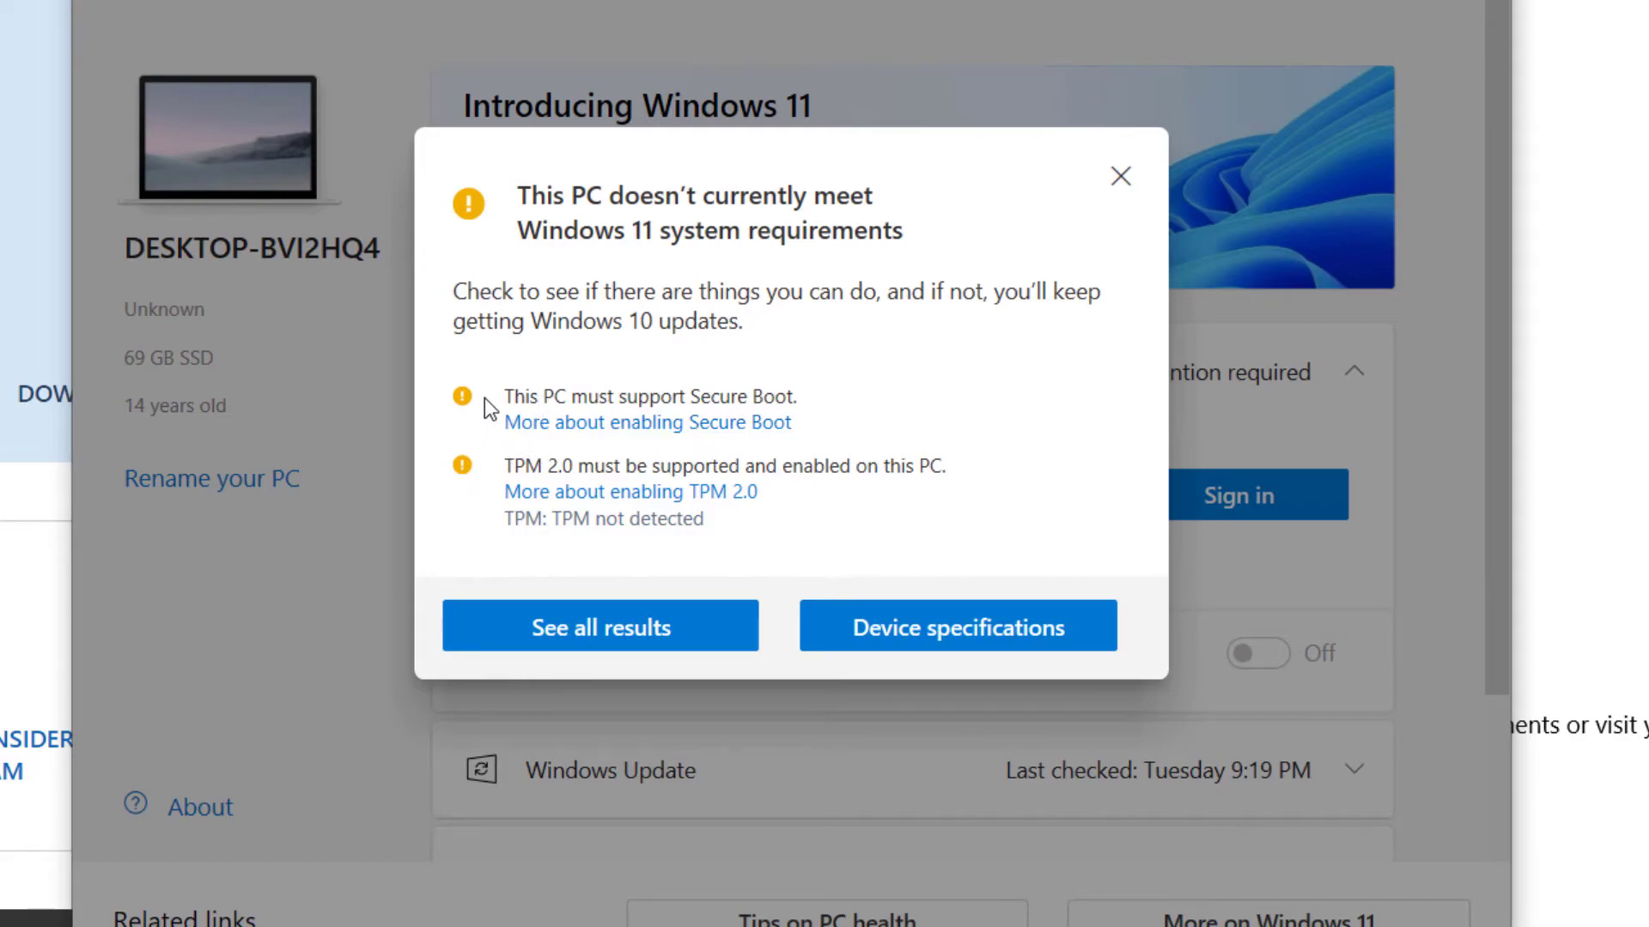
{"action": "mouse_move", "coordinate": [611, 395]}
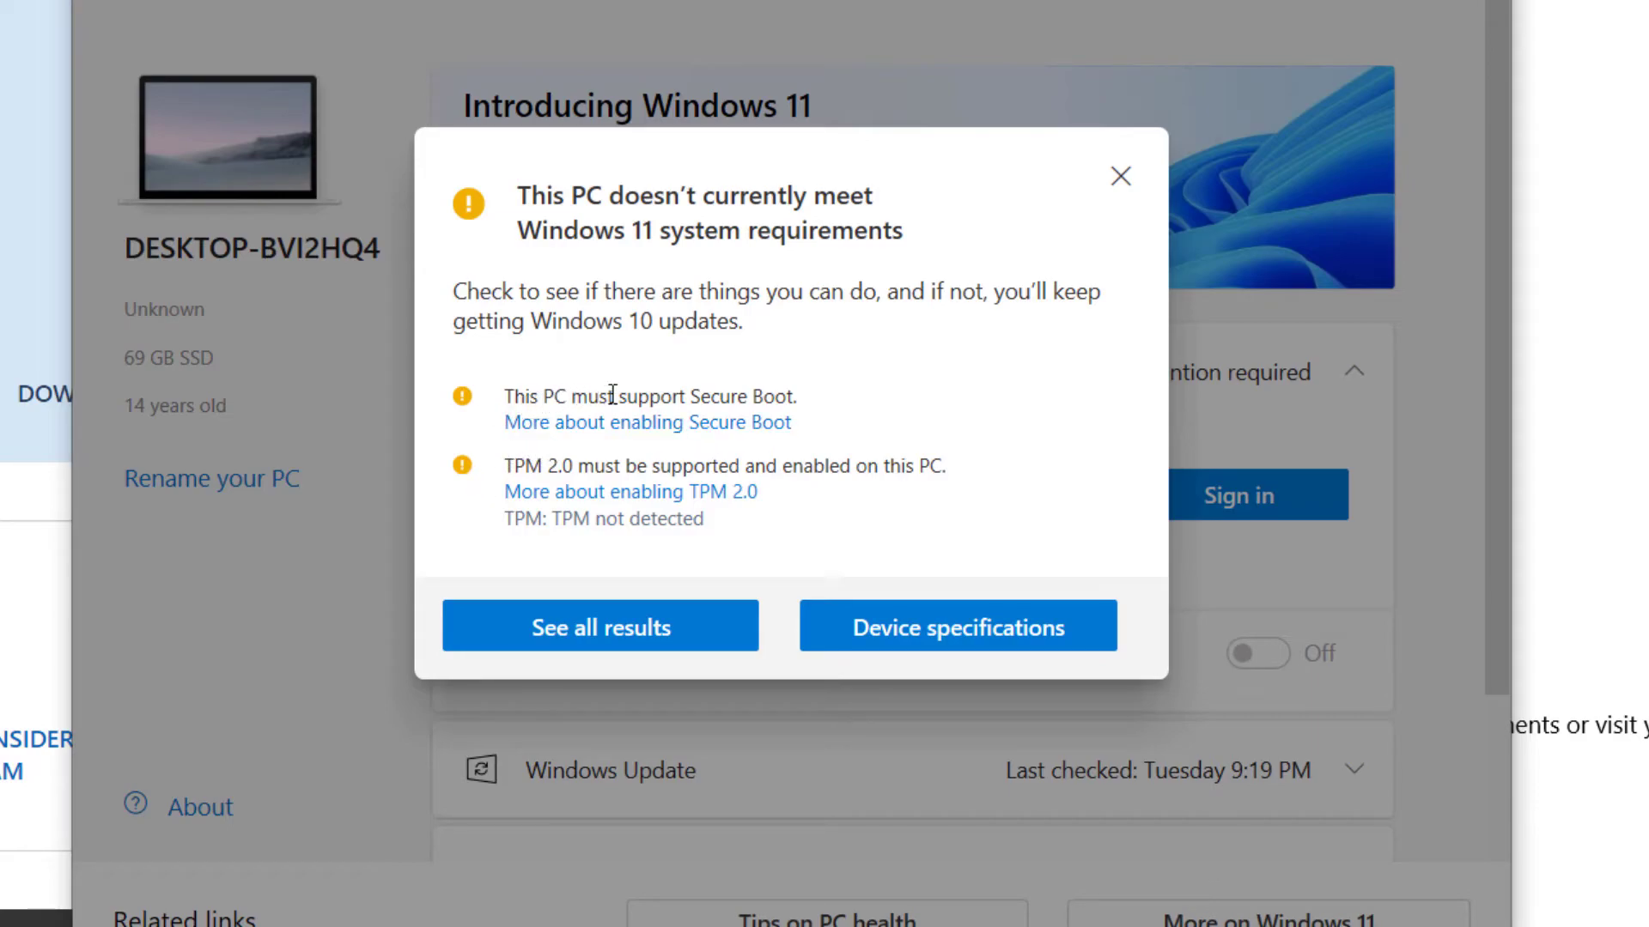
{"action": "mouse_move", "coordinate": [530, 470]}
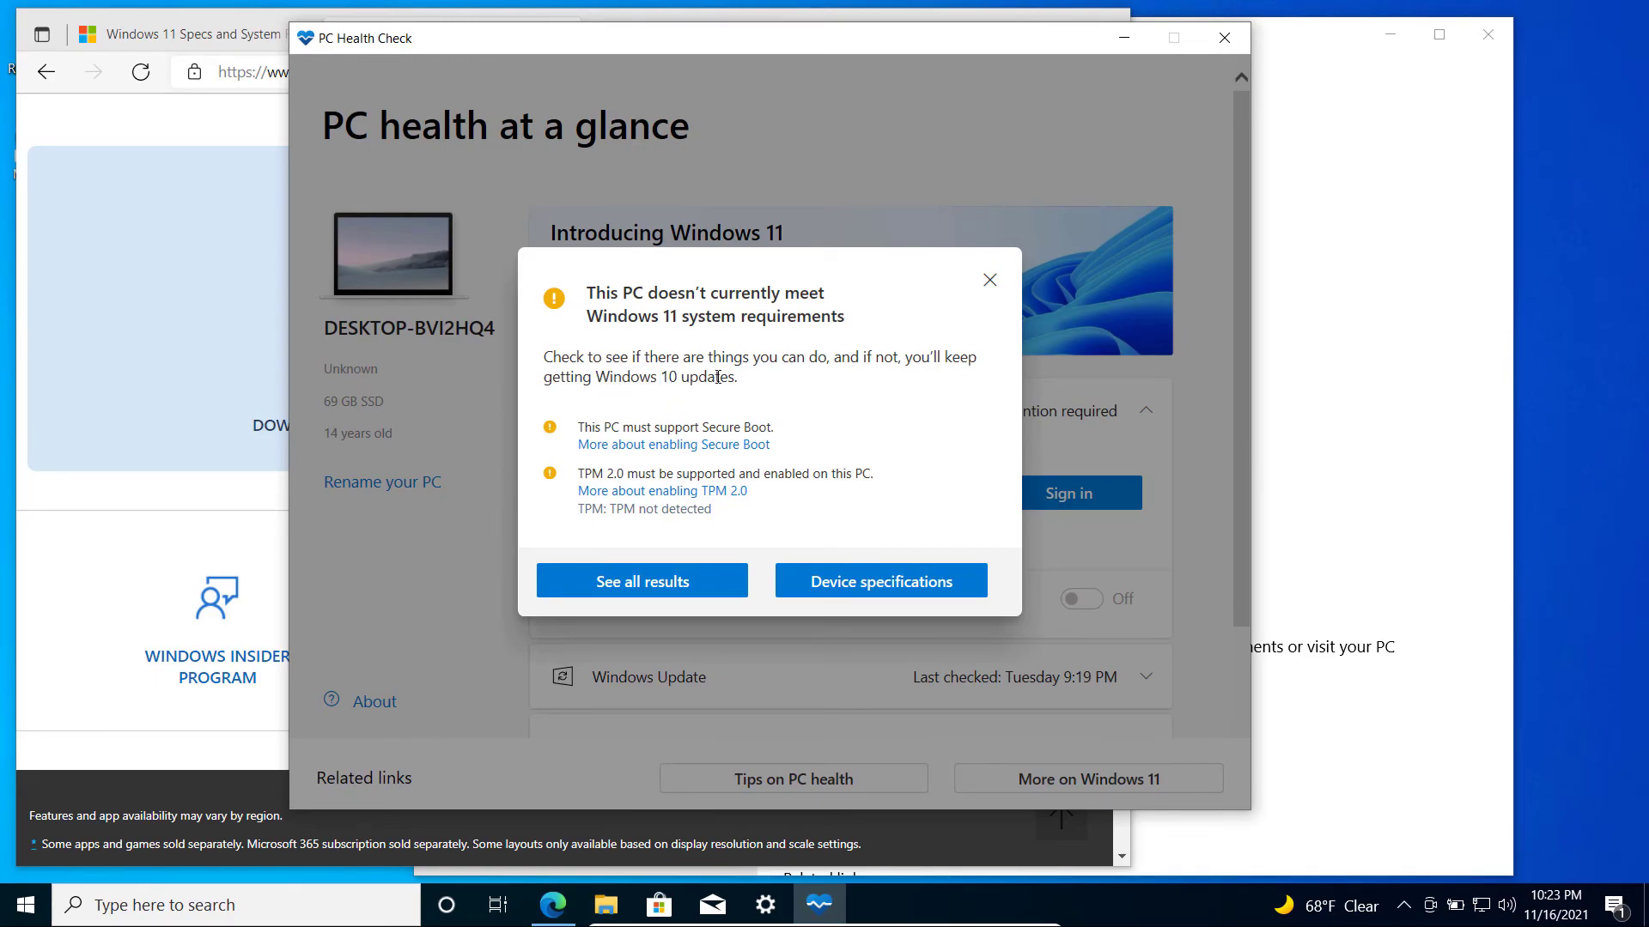
{"action": "mouse_move", "coordinate": [713, 354]}
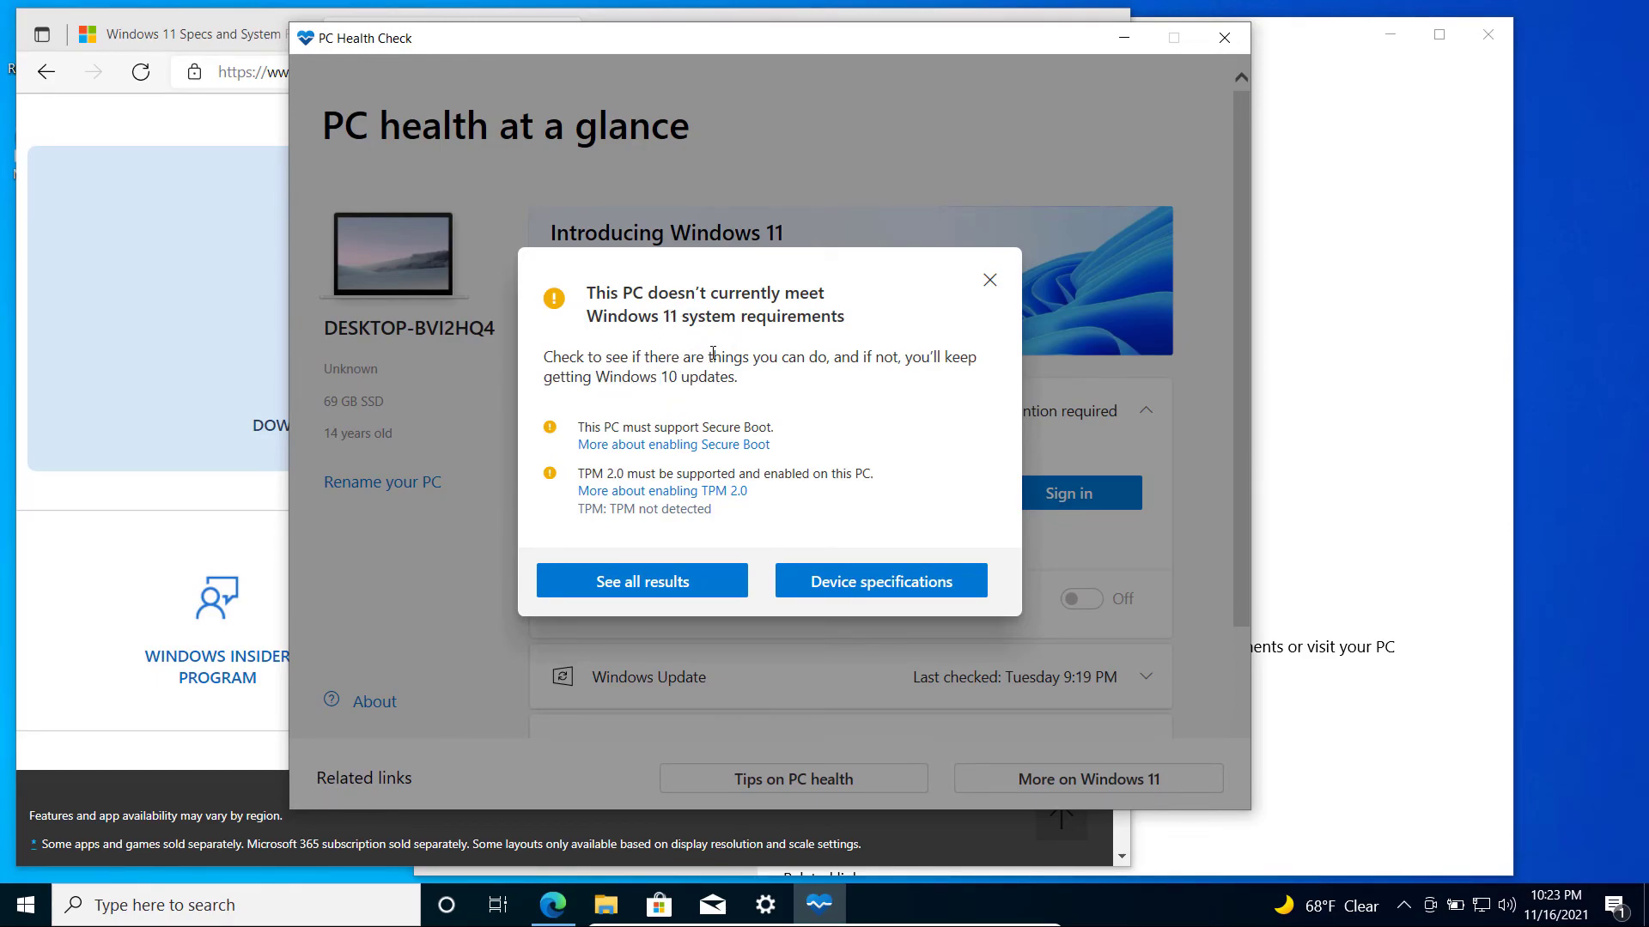